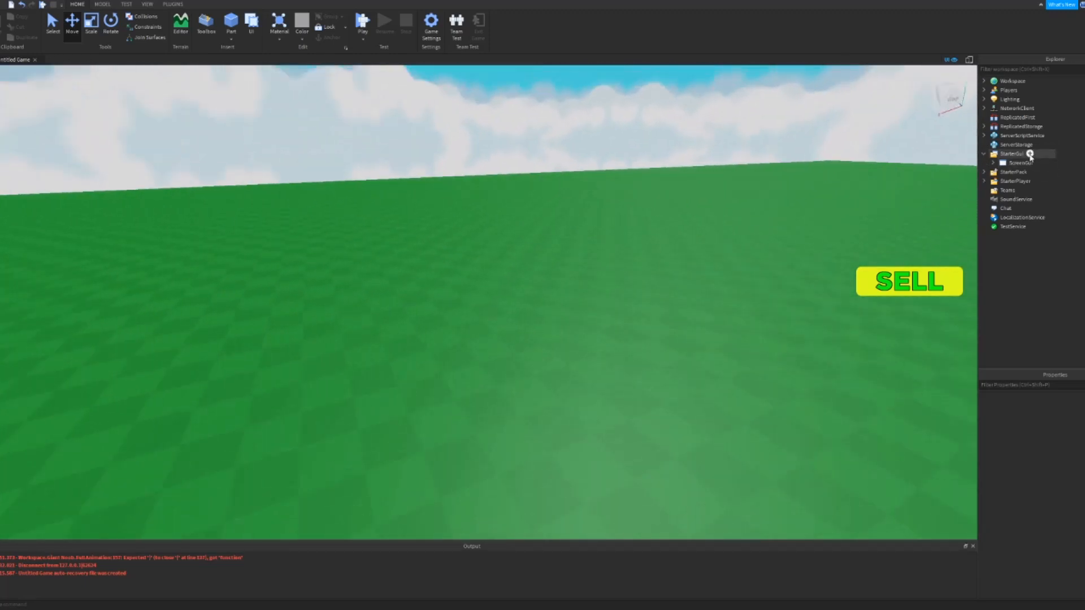
Step: Insert a ScreenGui named ShopGUI under StarterGui, holding a blank Frame
click(1015, 153)
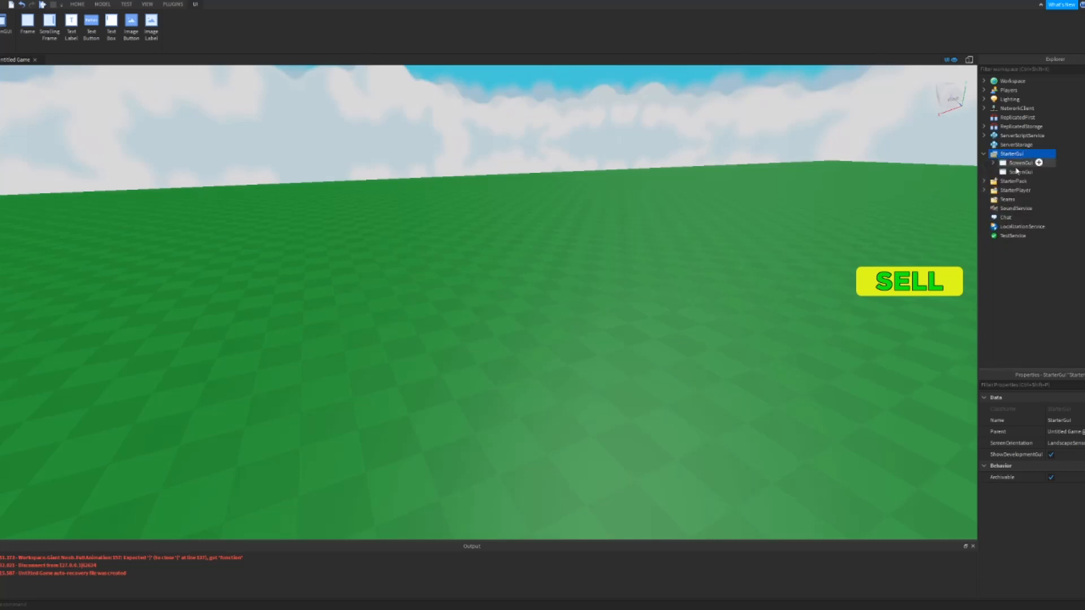
click(1019, 170)
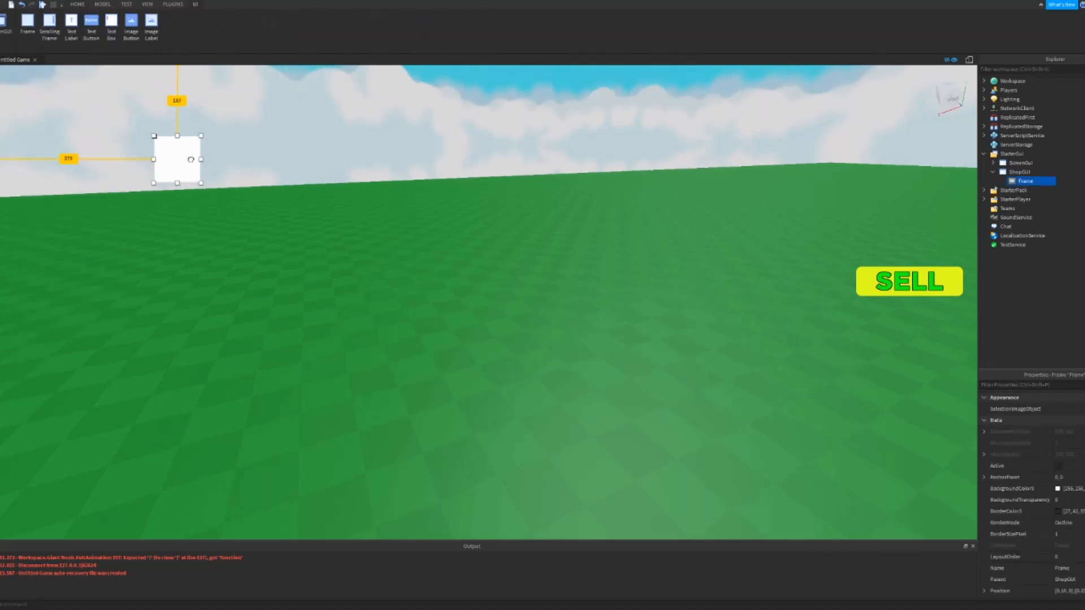
Step: Stretch the frame into a tall light-blue panel, with a darker blue second frame
drag(200, 183, 764, 503)
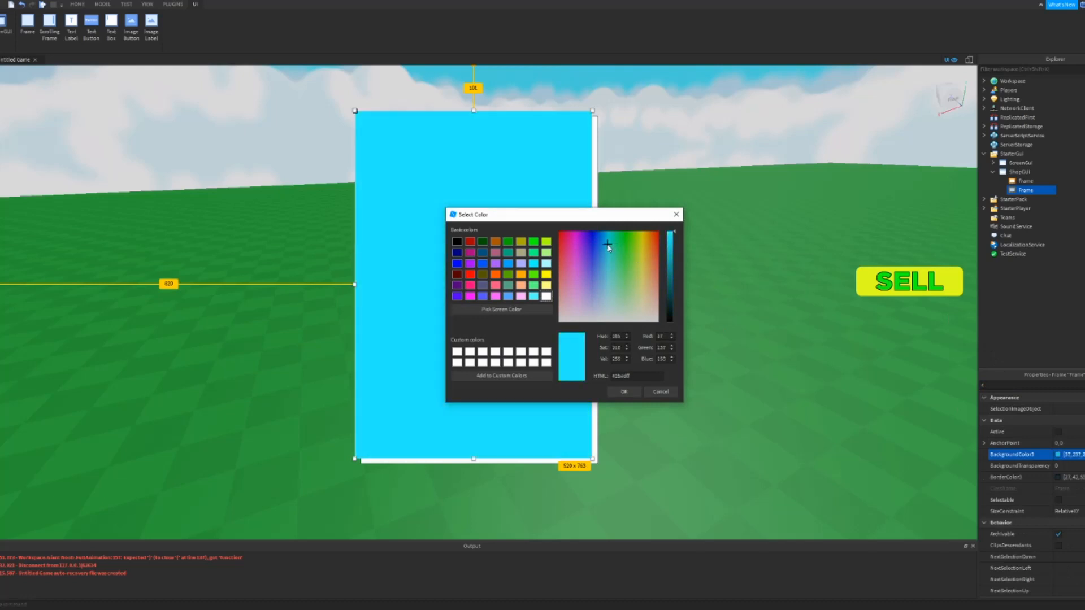
click(624, 392)
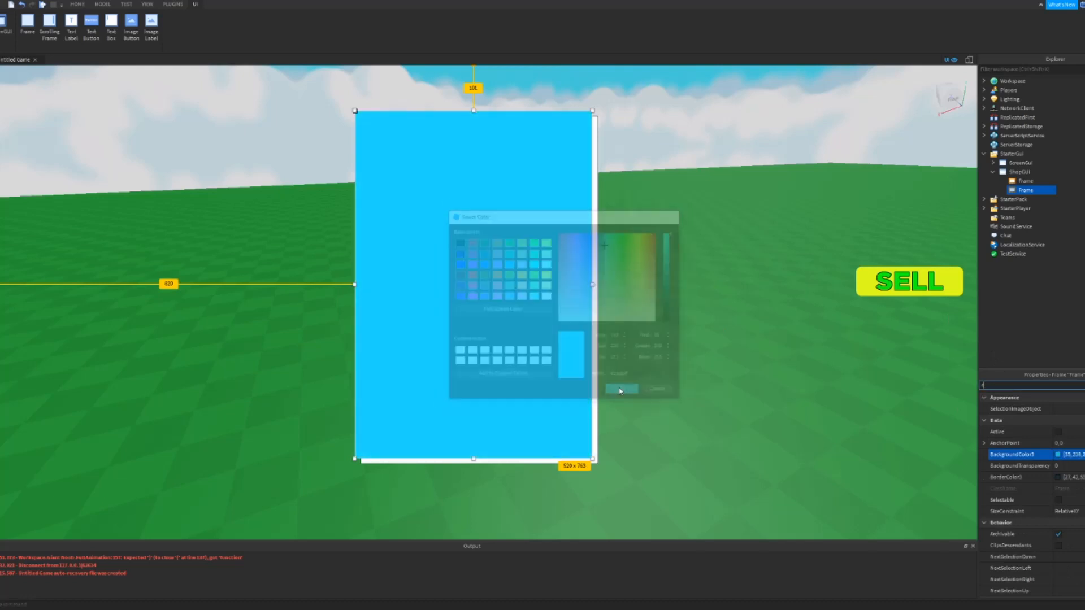
click(622, 390)
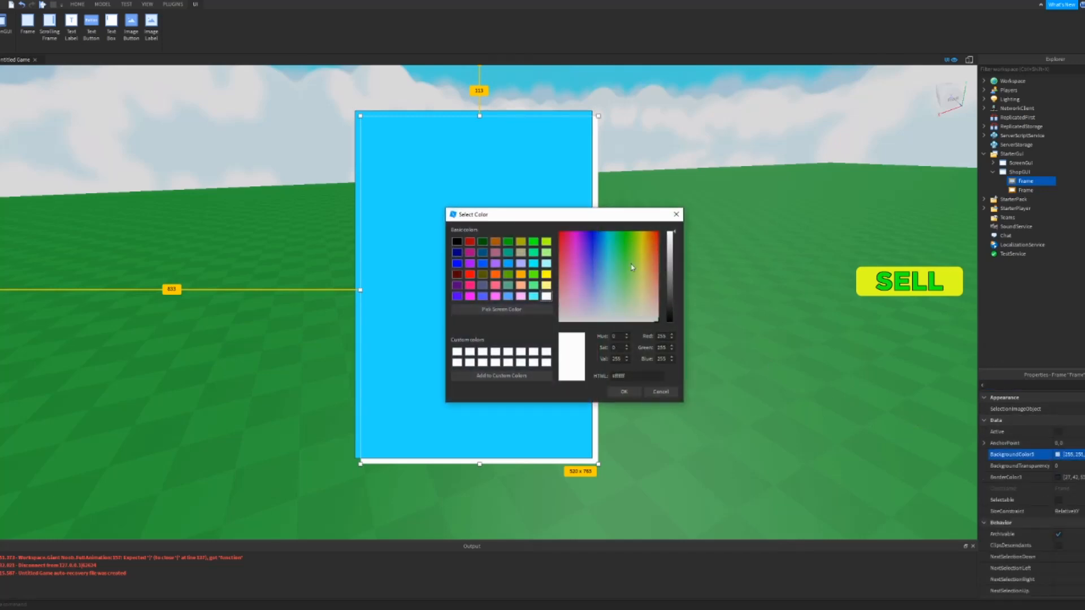
click(597, 237)
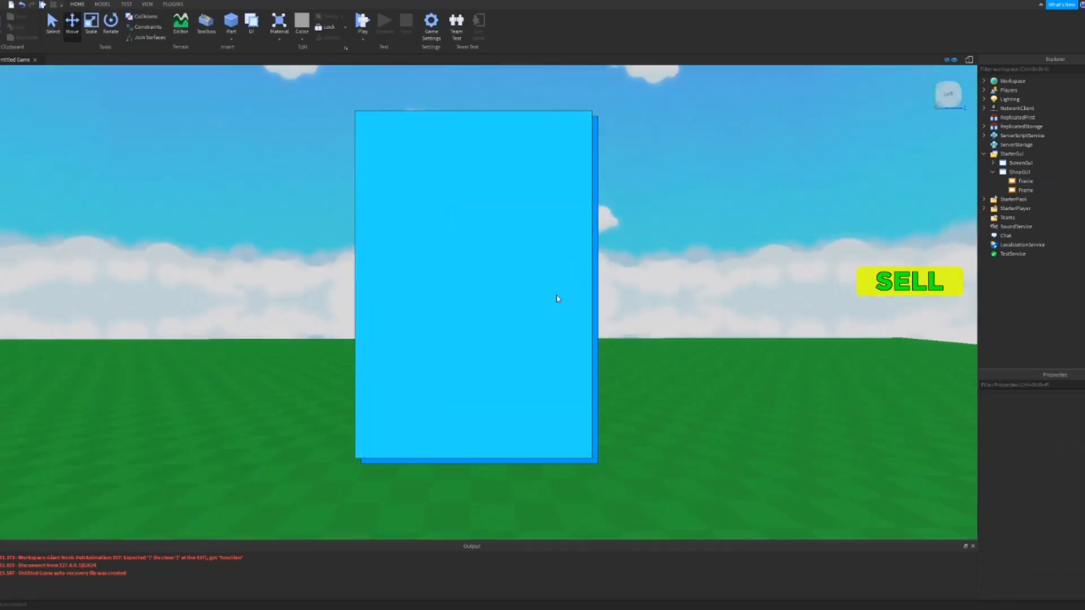
Step: Set BorderSizePixel to 0 on both shop panel frames
click(1023, 190)
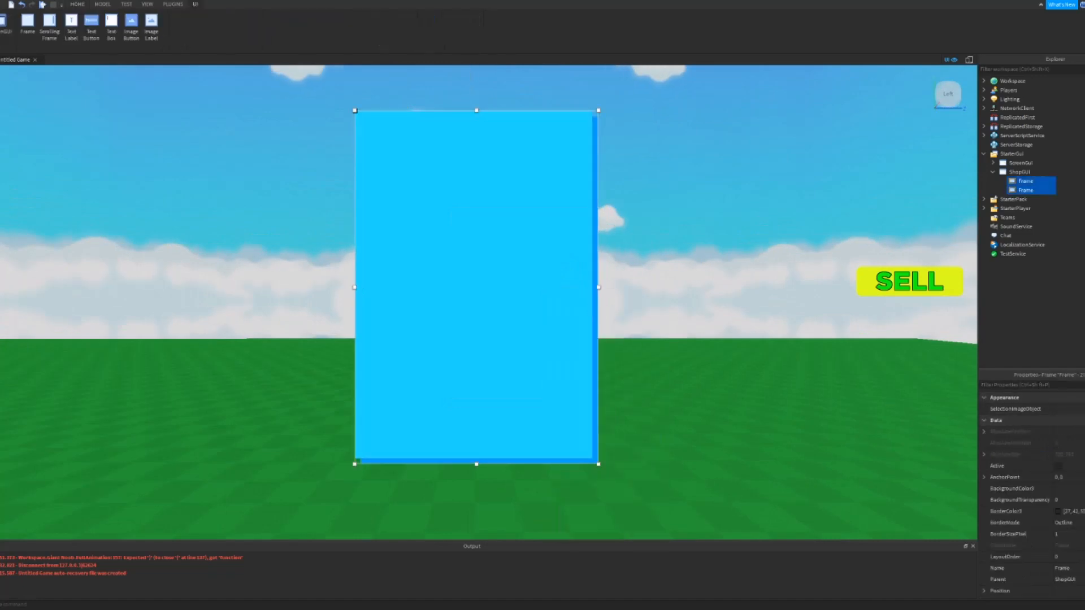
text(bor)
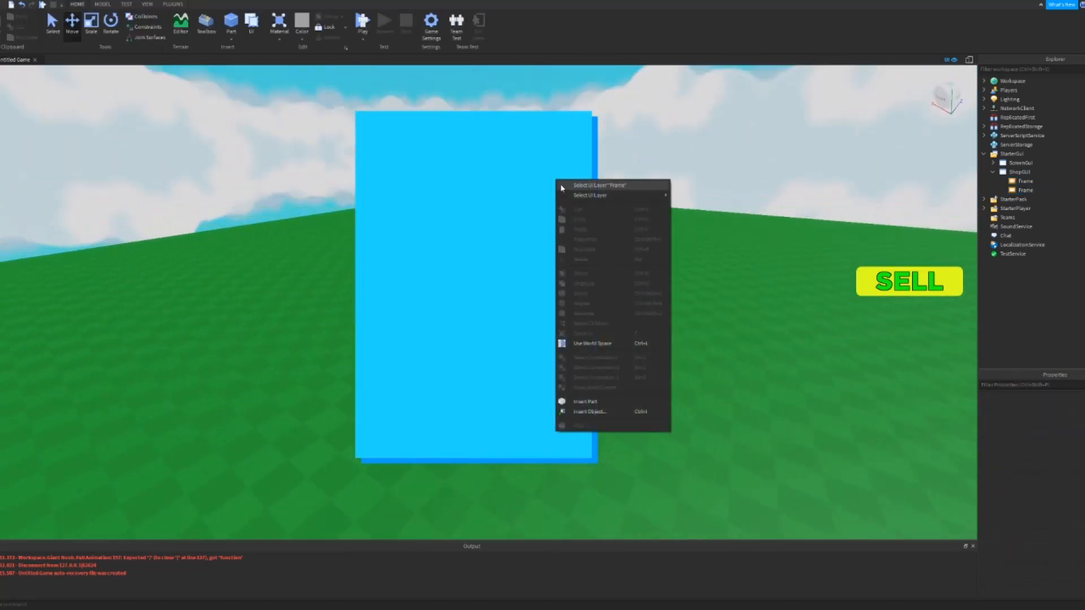
click(600, 185)
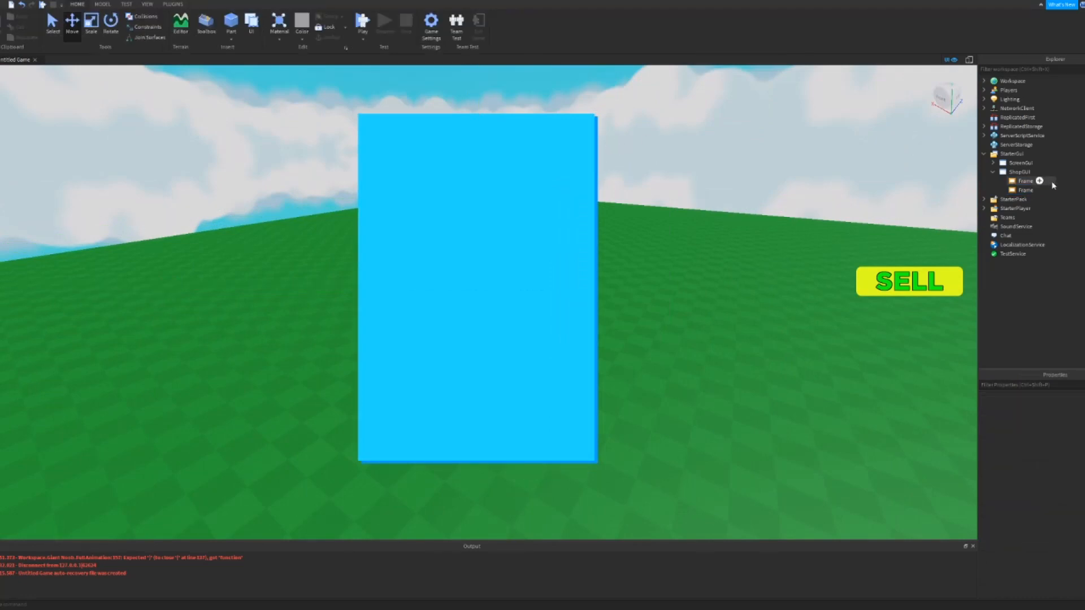
click(1022, 181)
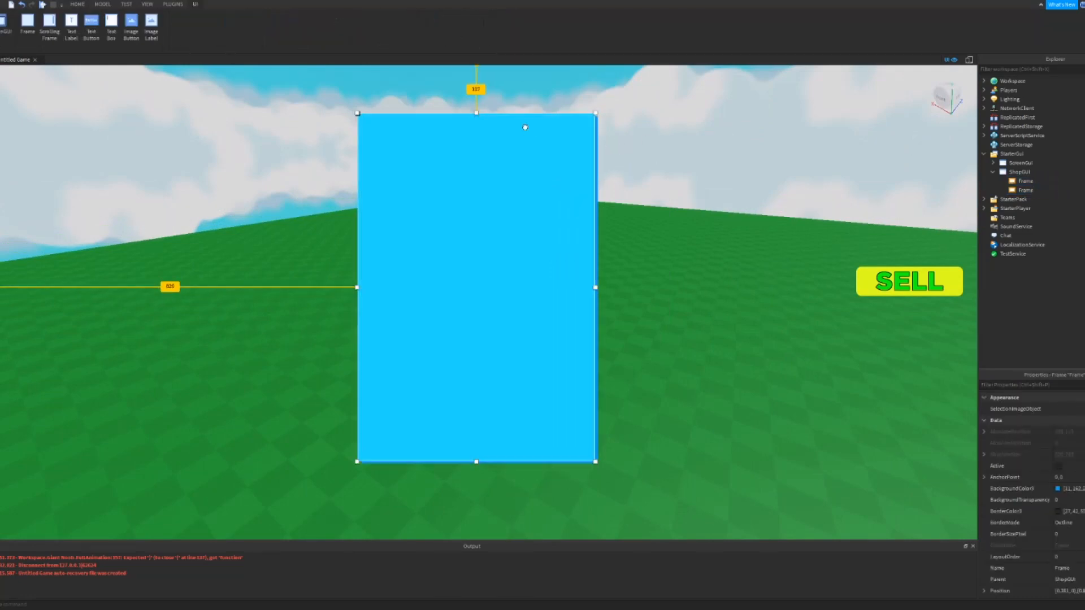
click(1026, 190)
text(TextC)
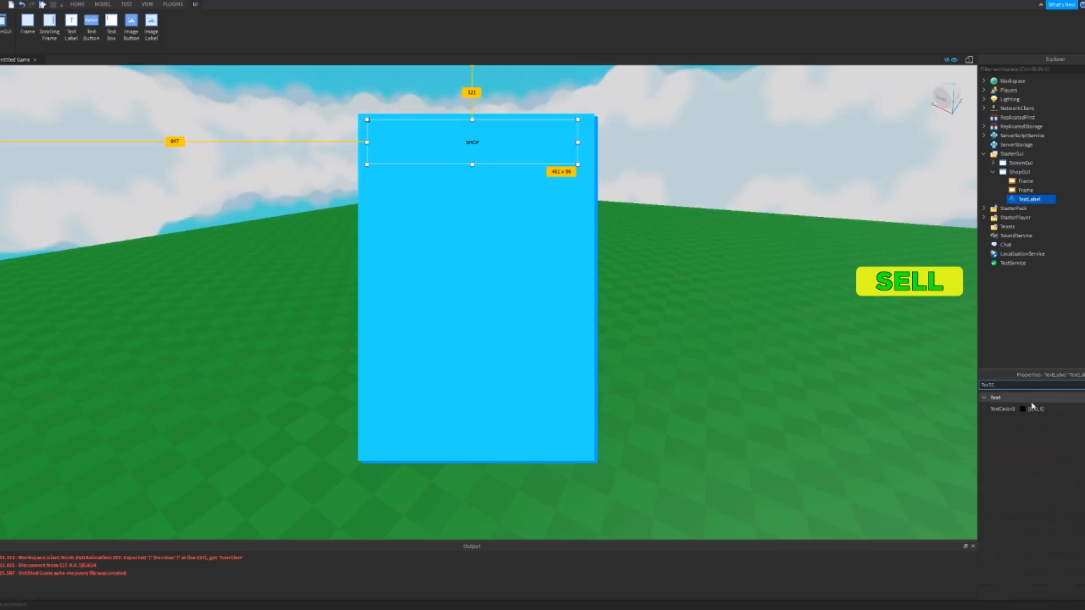
Step: Make the SHOP title text white with a visible outline
click(1025, 409)
text(S)
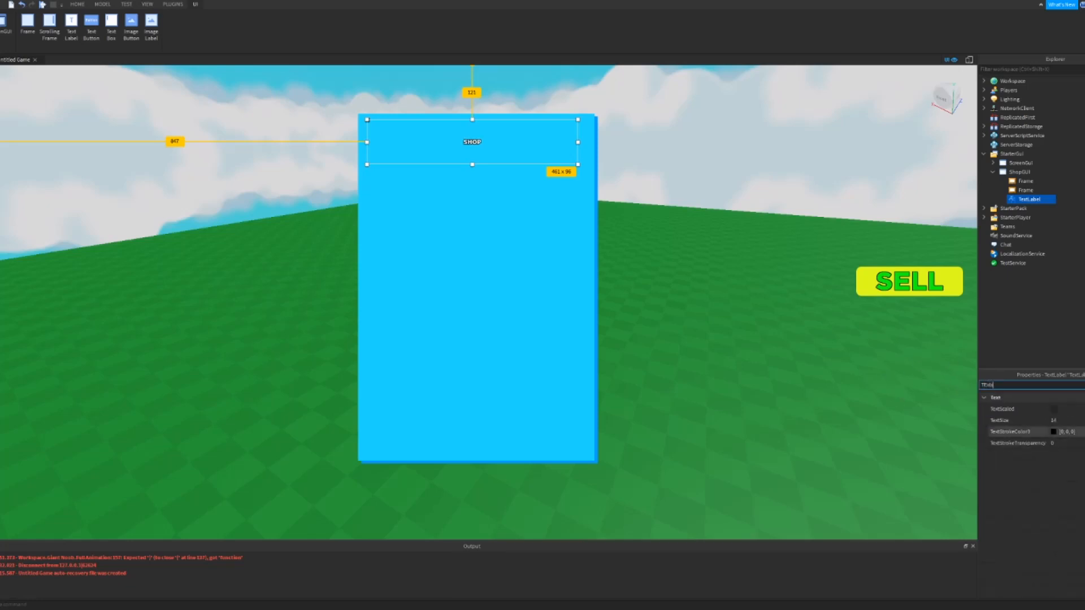
click(1052, 409)
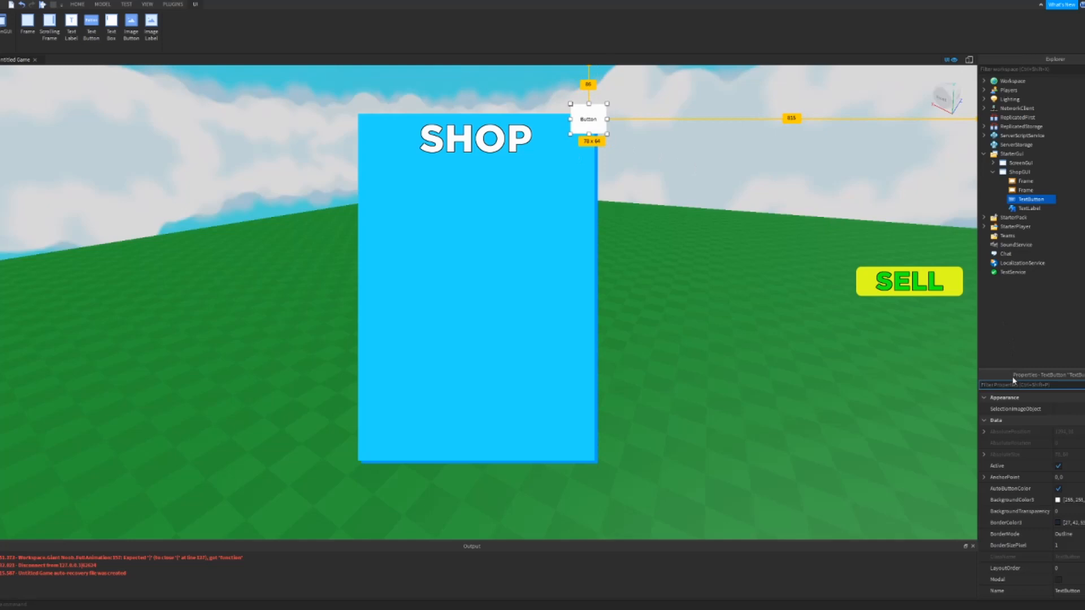
Step: Roundify the X button, colour the X dark red and set TextStrokeTransparency to 0
click(175, 4)
text(TextC)
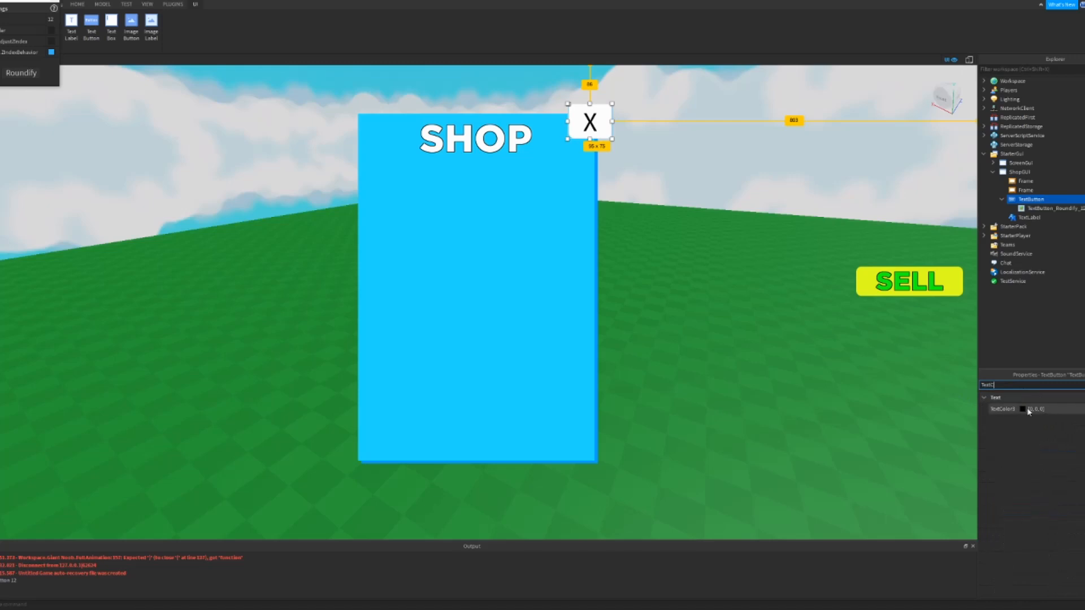
click(1024, 408)
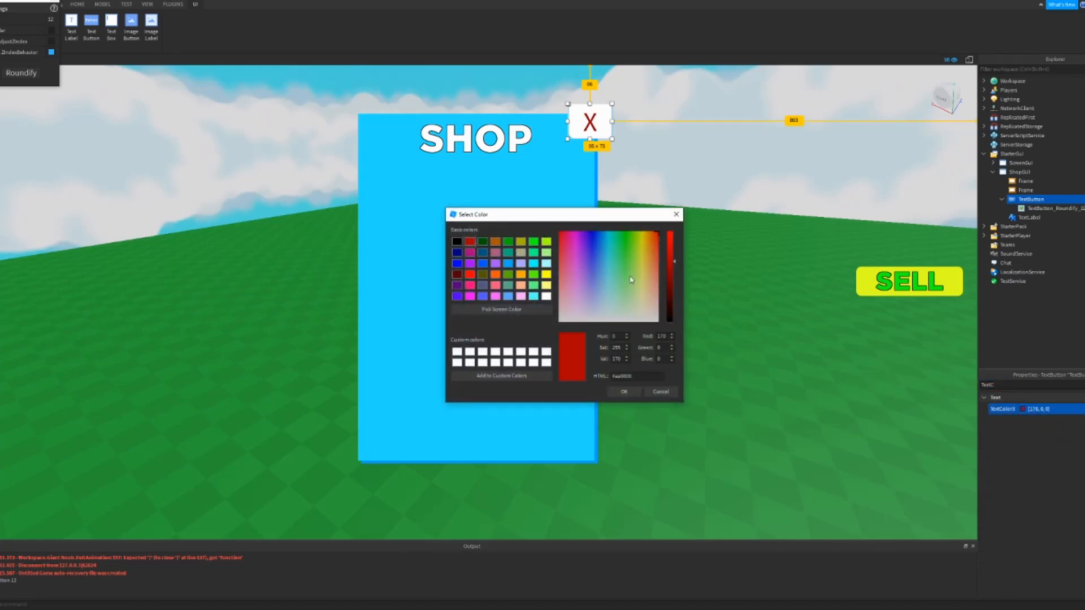
click(624, 392)
text(S)
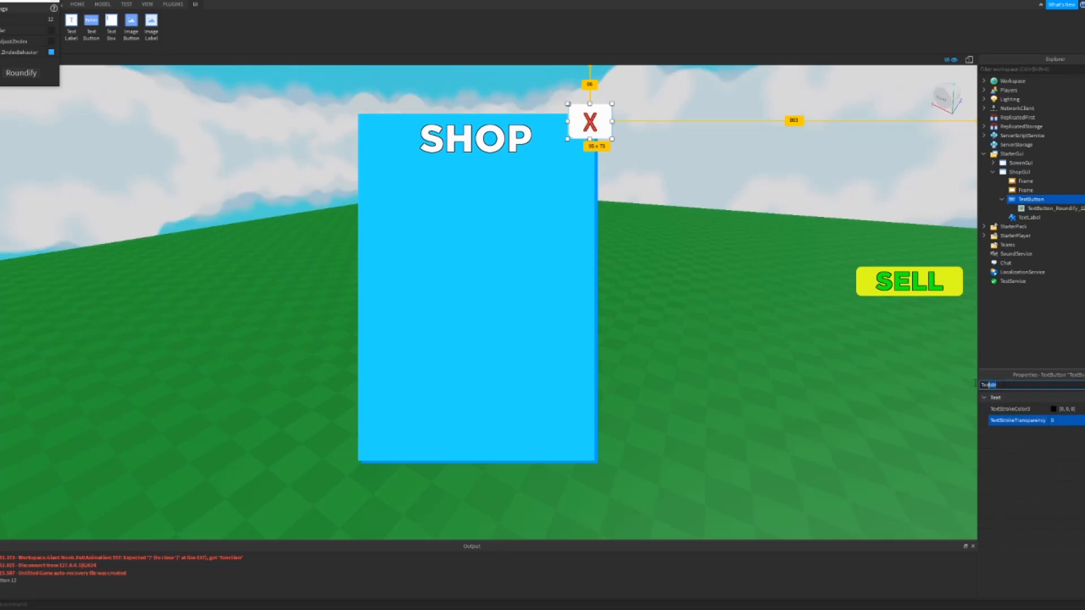
click(1047, 208)
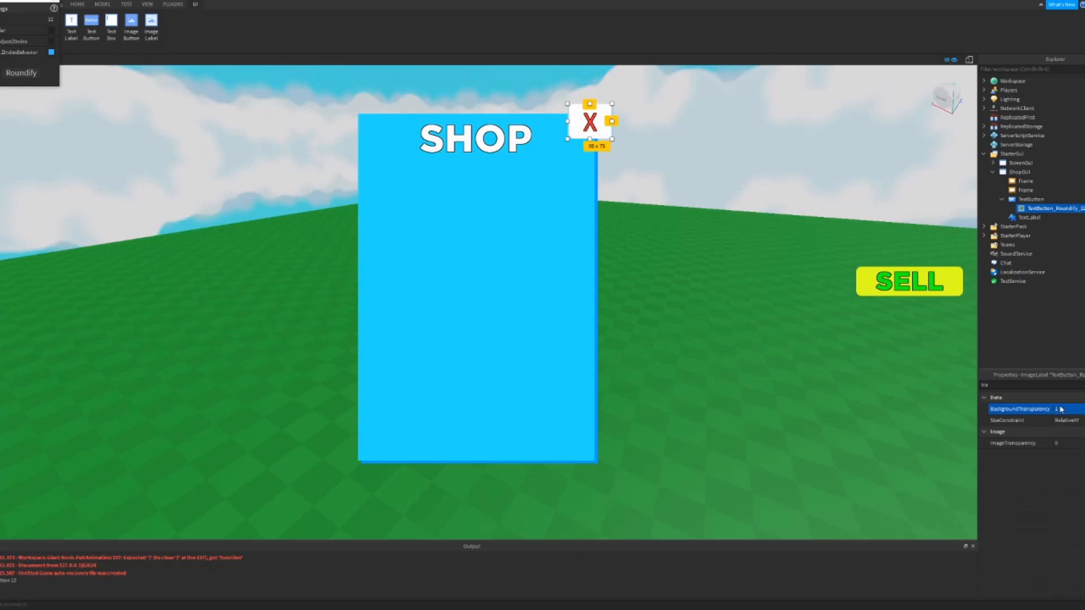
Step: Set TextButton_Roundify BackgroundTransparency to 1, then deselect to preview the button
click(1025, 199)
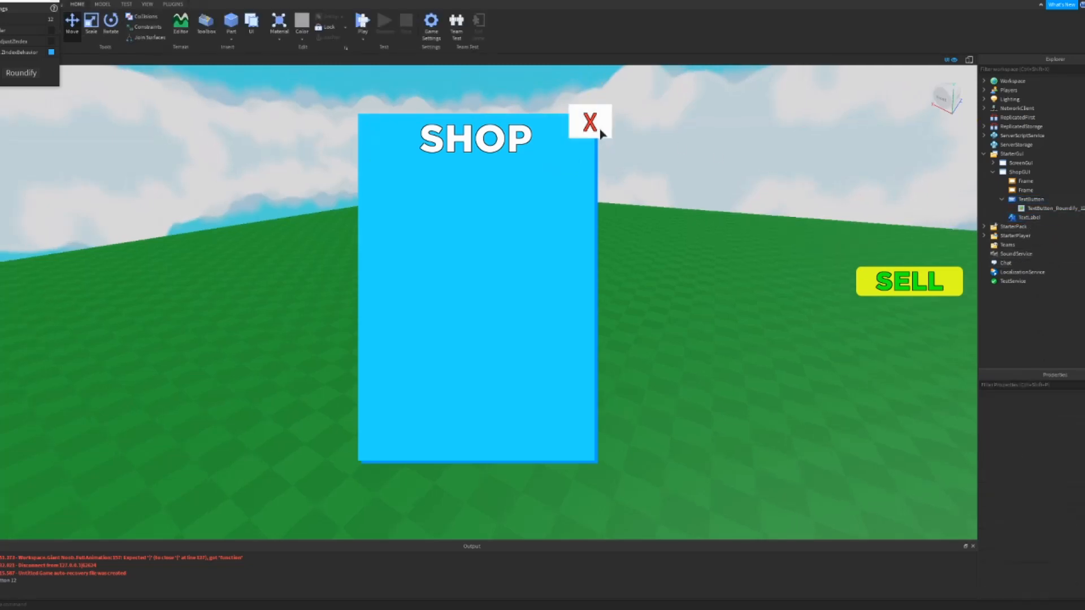
click(591, 123)
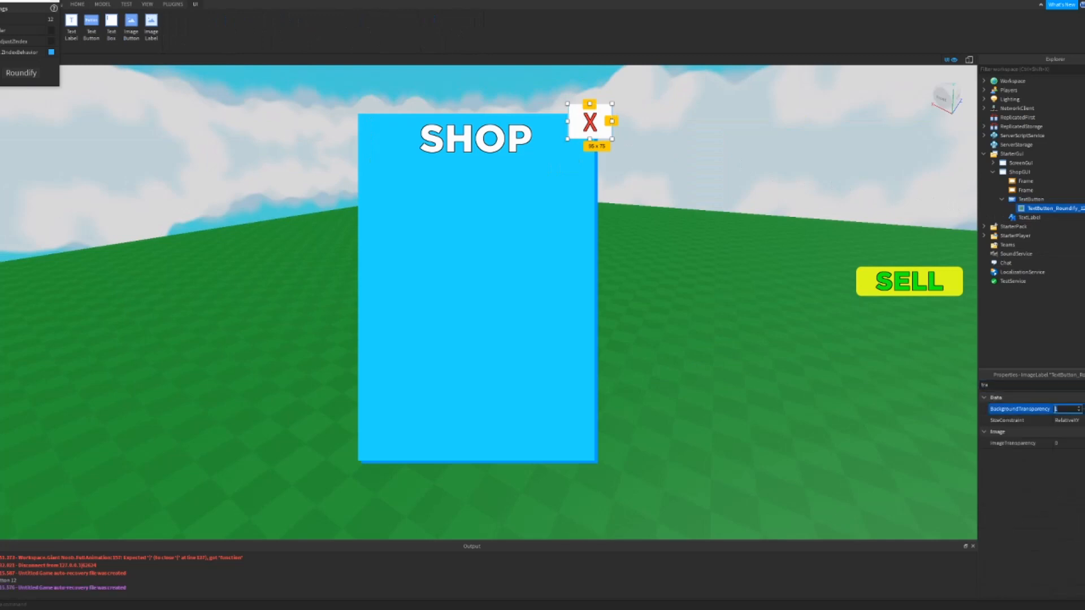
right_click(592, 122)
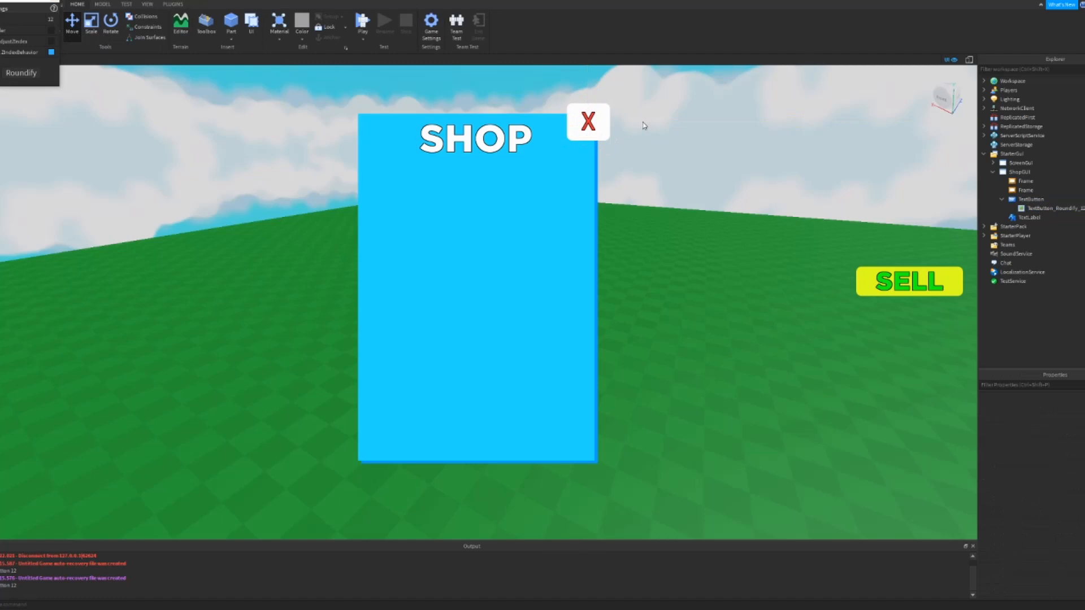
Step: Tint the close button's rounded image blue
click(587, 122)
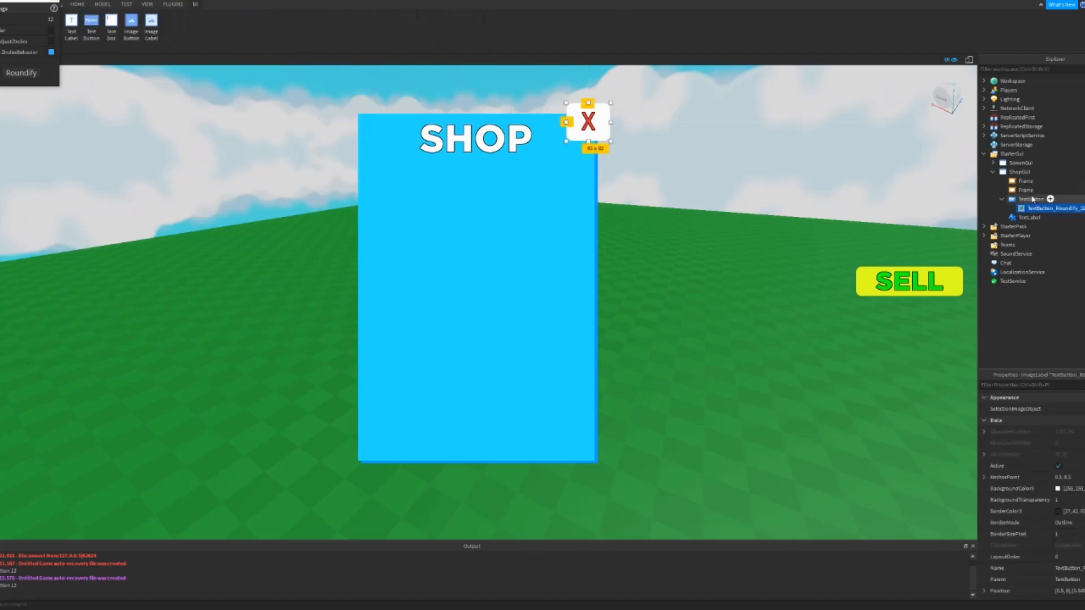
scroll(down, 3)
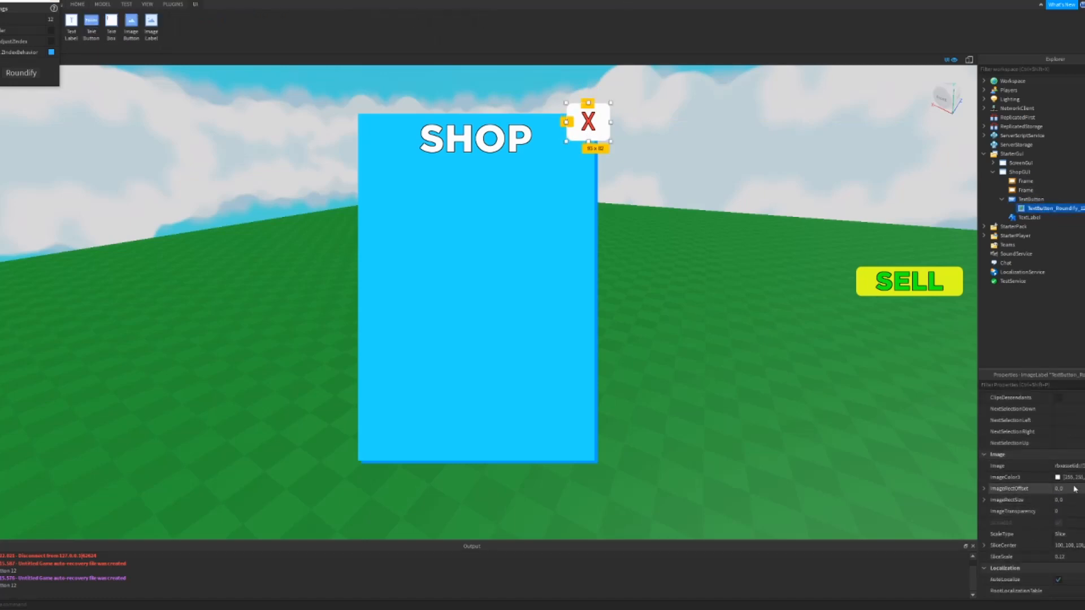
click(1056, 477)
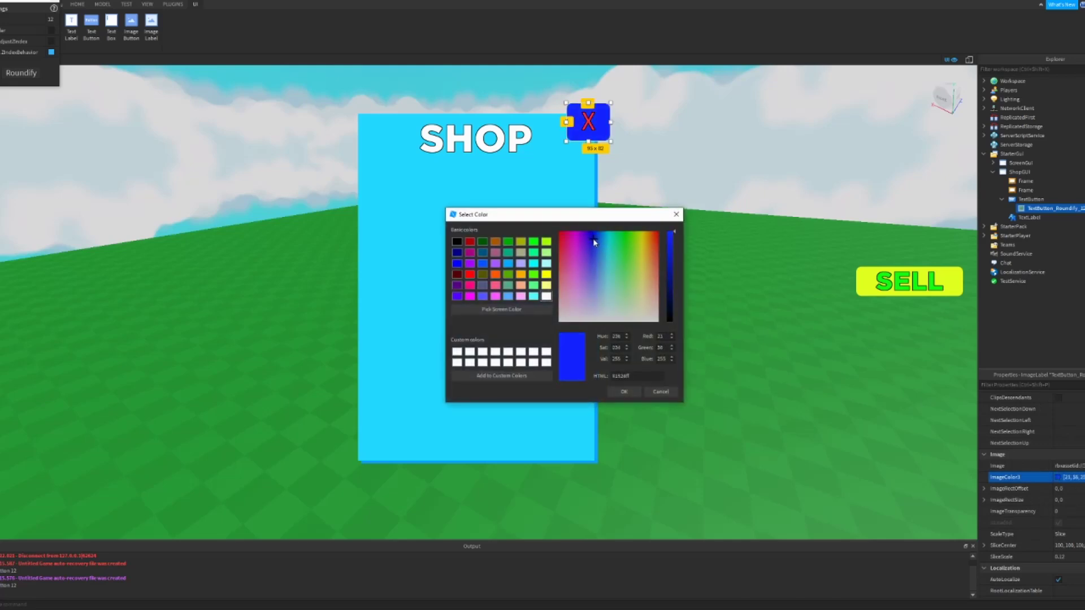
click(602, 244)
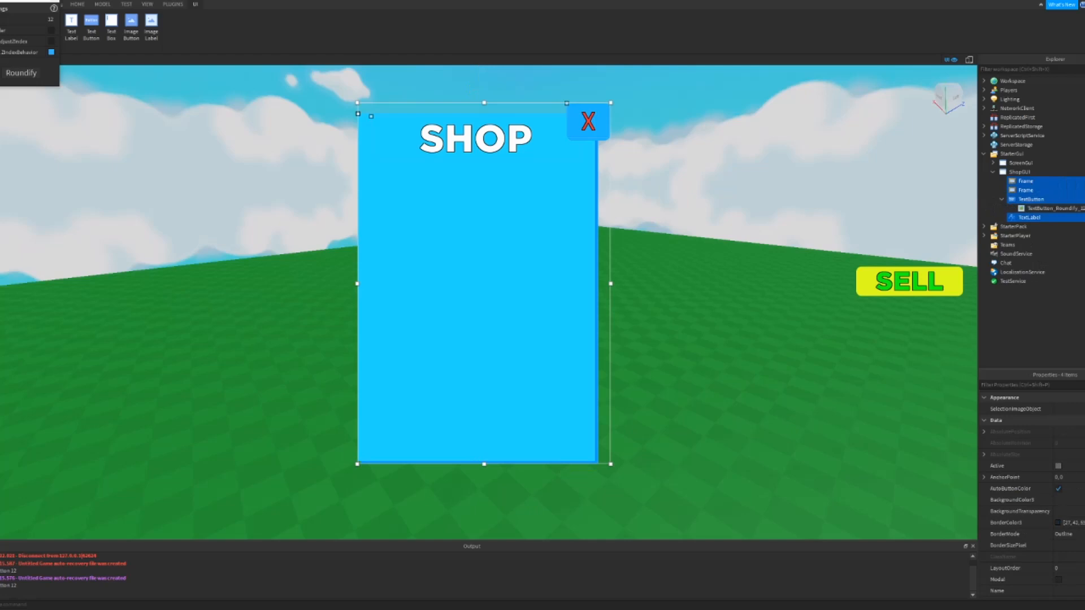
mouse_move(695, 209)
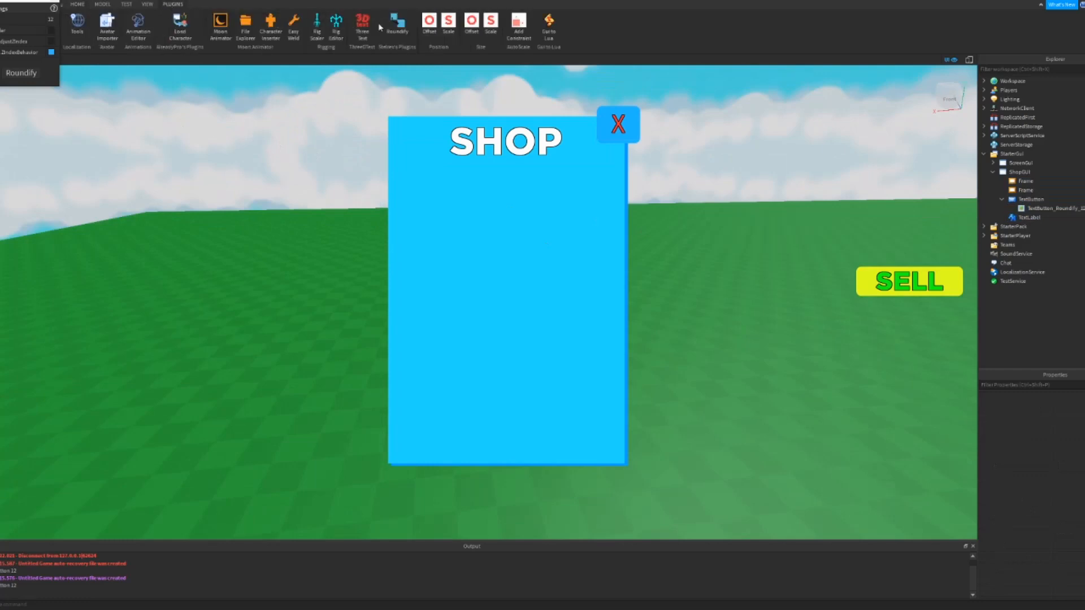
click(76, 5)
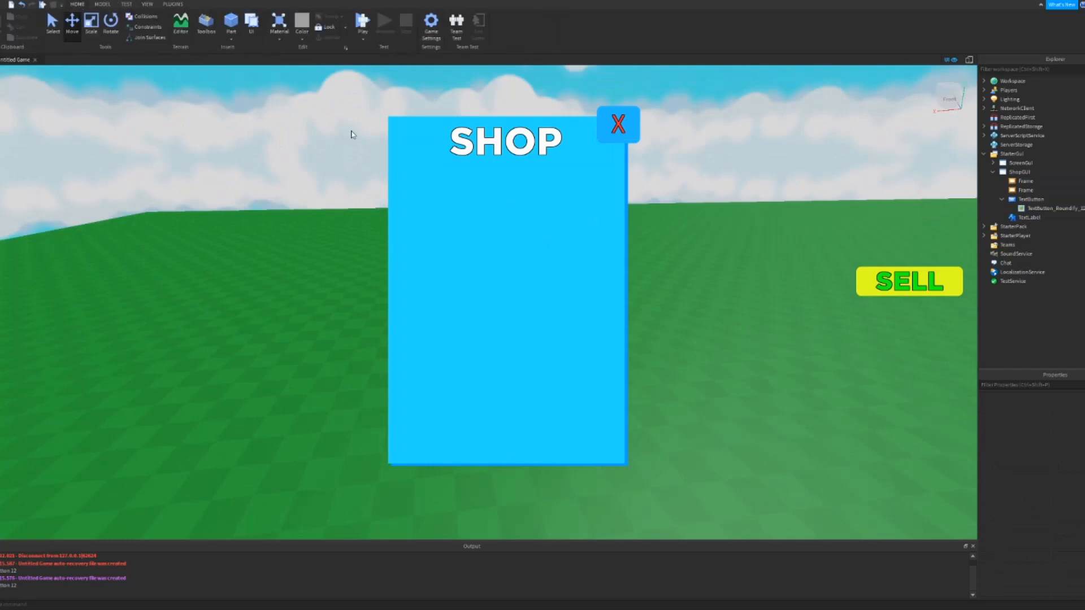
mouse_move(303, 165)
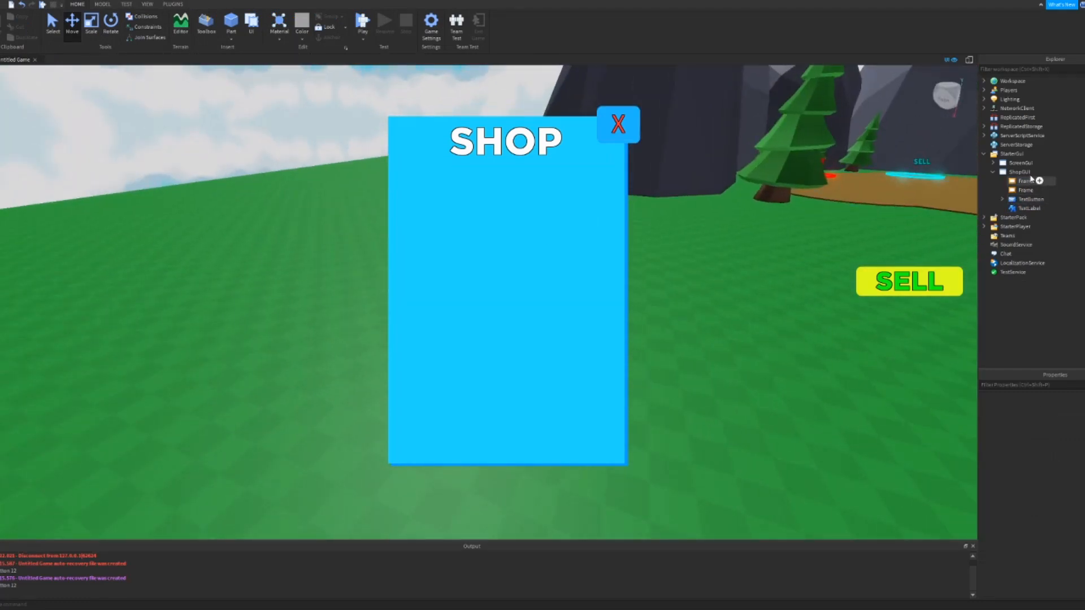
Step: Add a TextButton to ShopGUI reading SHOP in orange text
click(1016, 171)
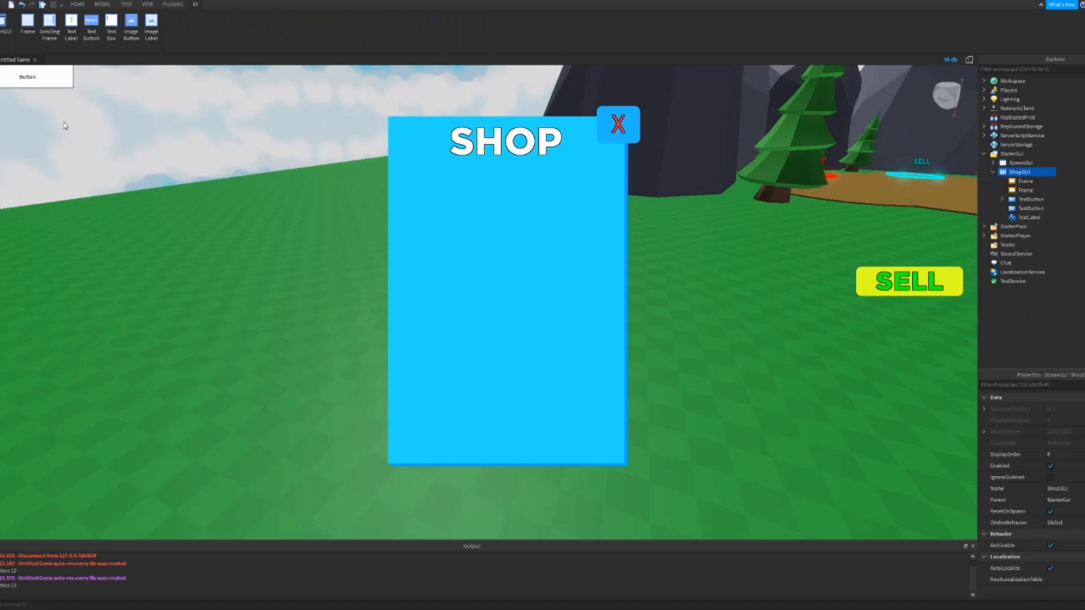
click(1027, 207)
text(text)
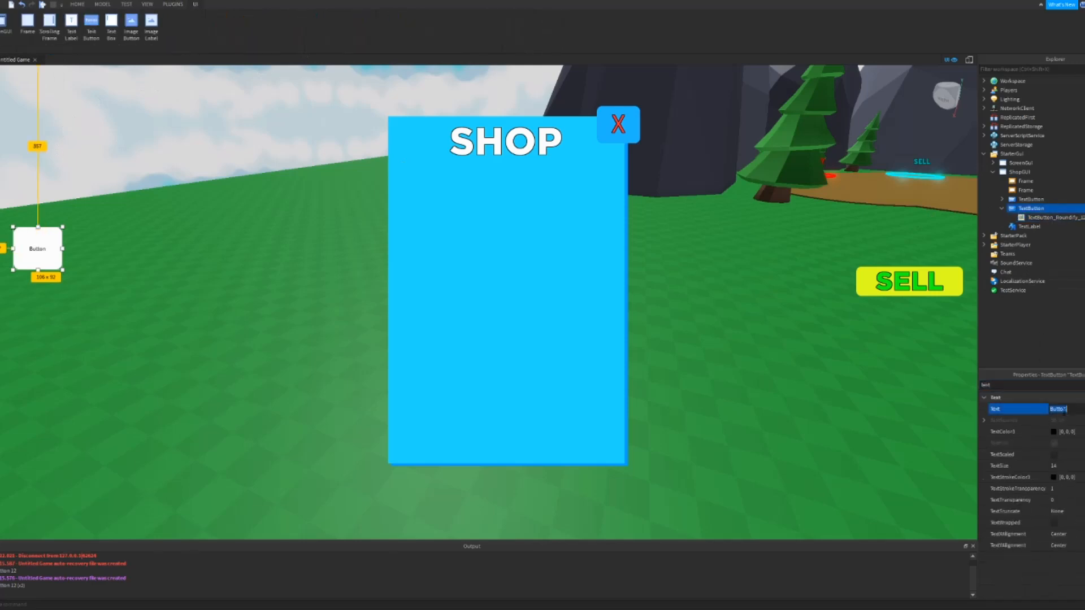
text(SHOP)
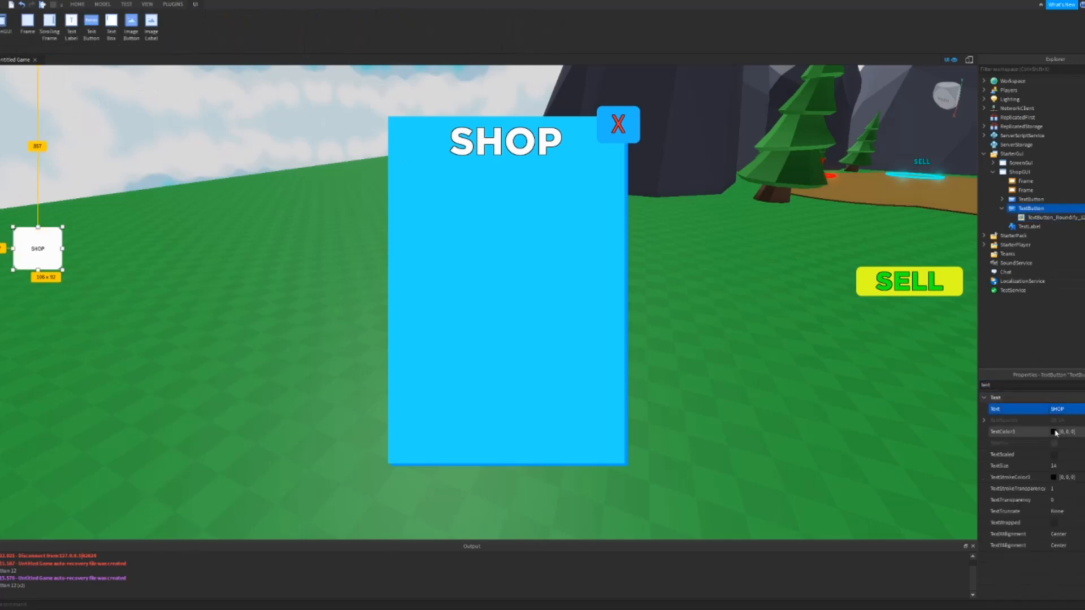
click(1051, 432)
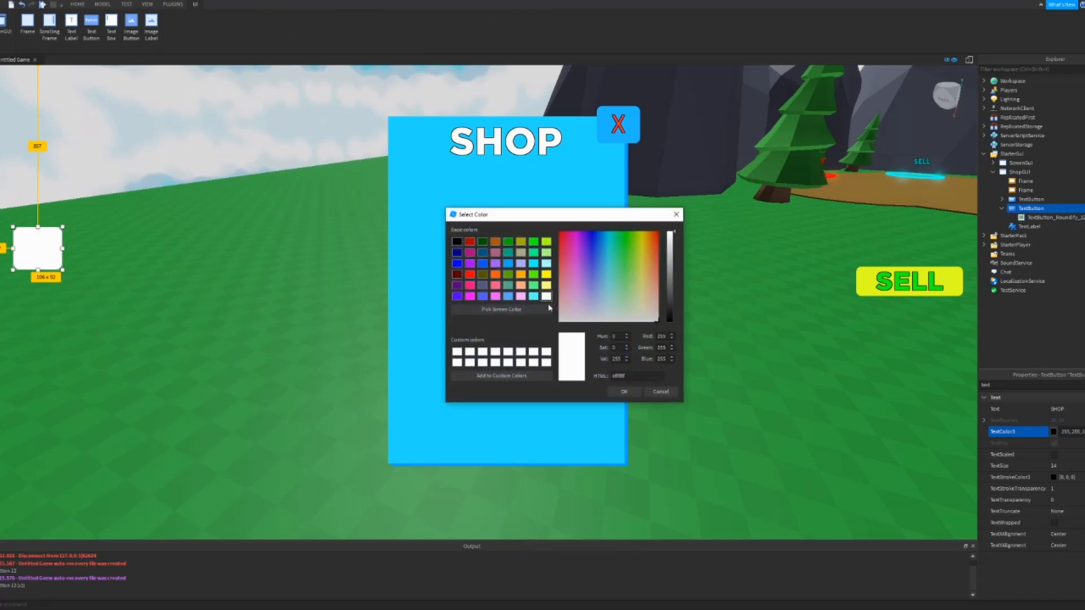
mouse_move(788, 368)
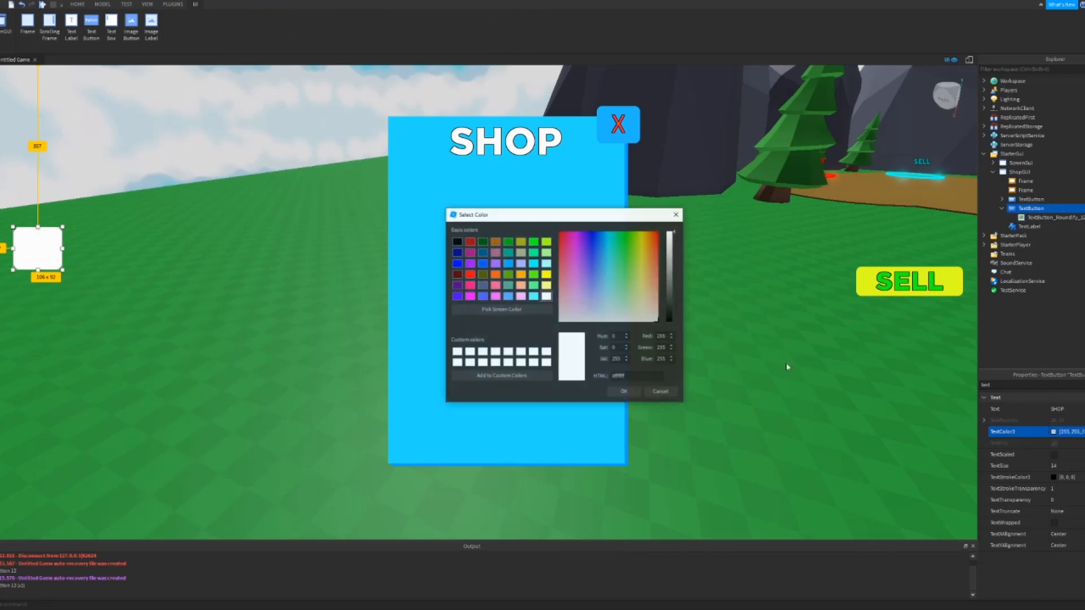
click(591, 292)
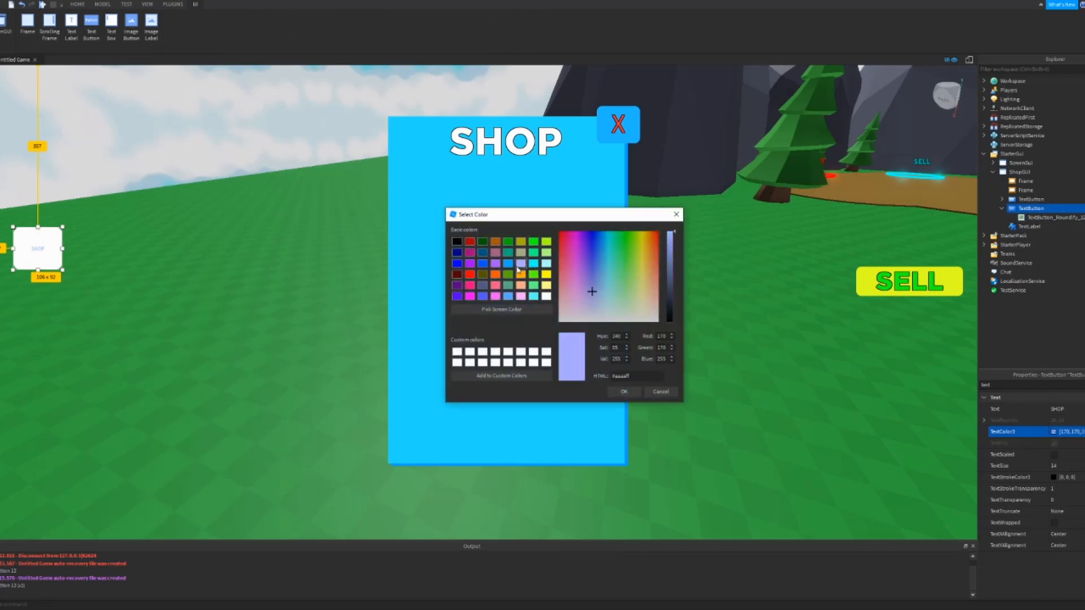
click(649, 240)
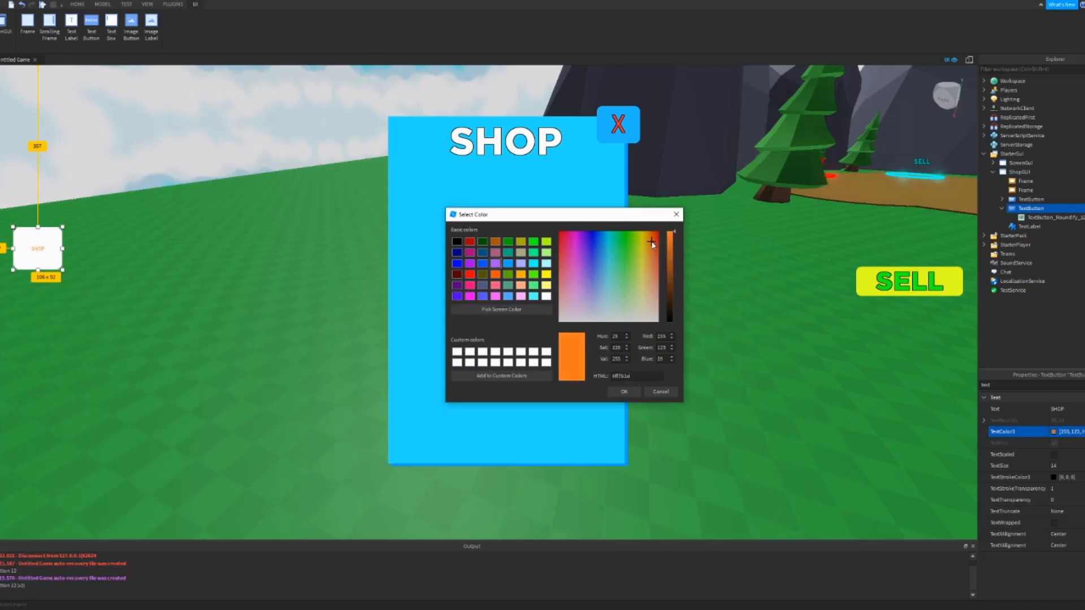
click(651, 249)
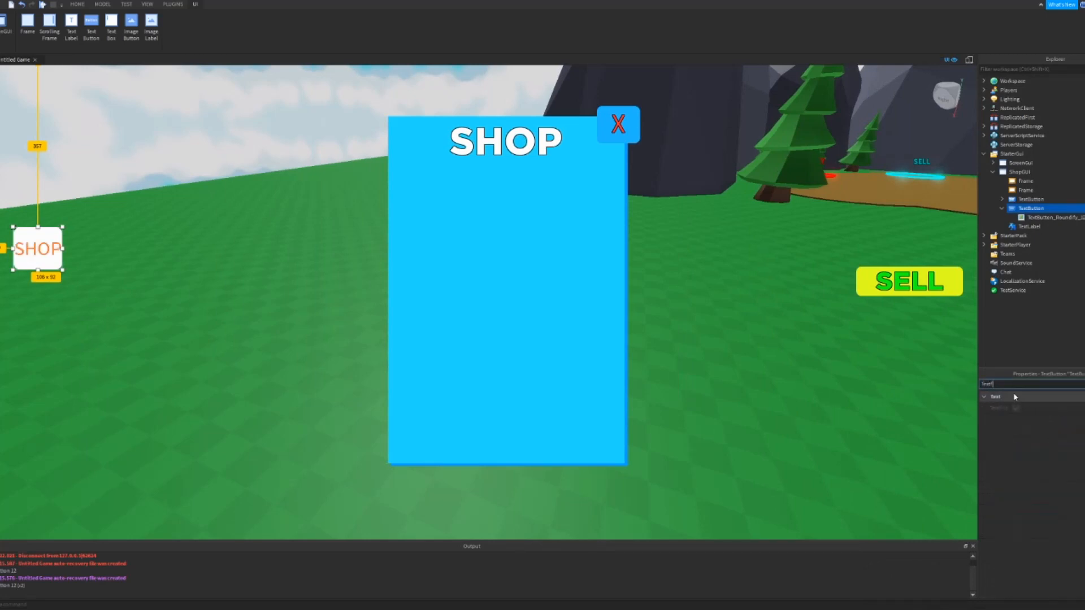
mouse_move(1009, 404)
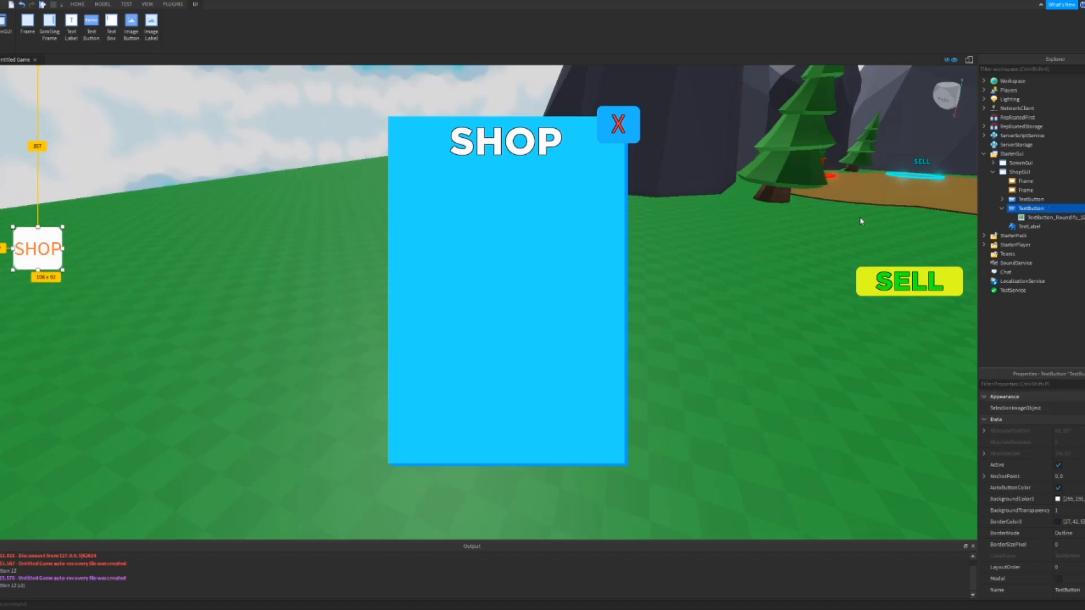
Step: Set the SHOP button font to GothamBlack and tint its rounded background blue
click(1048, 217)
text(Font)
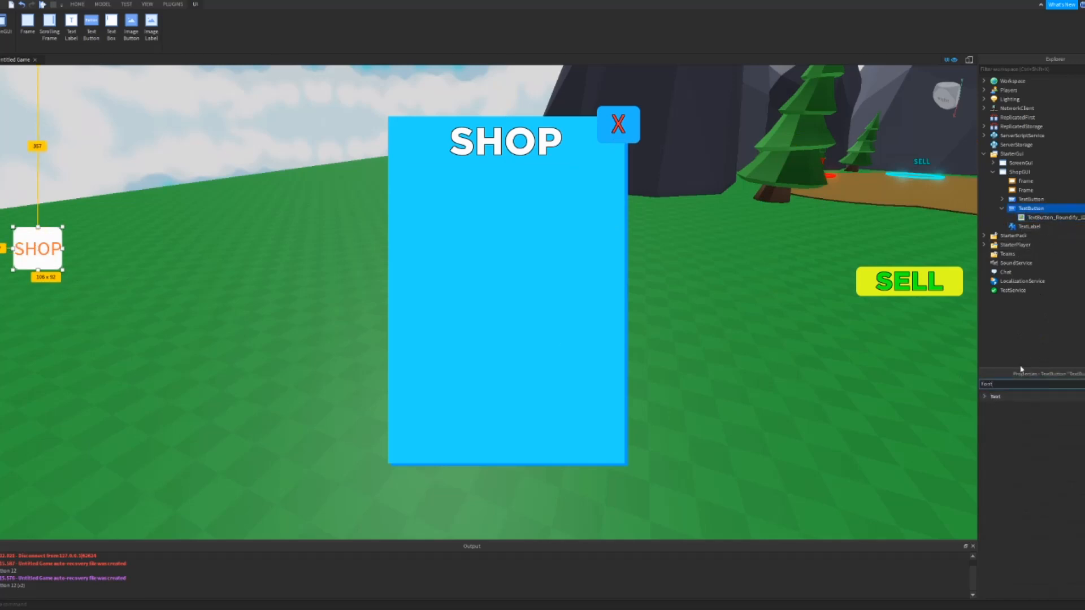
click(995, 397)
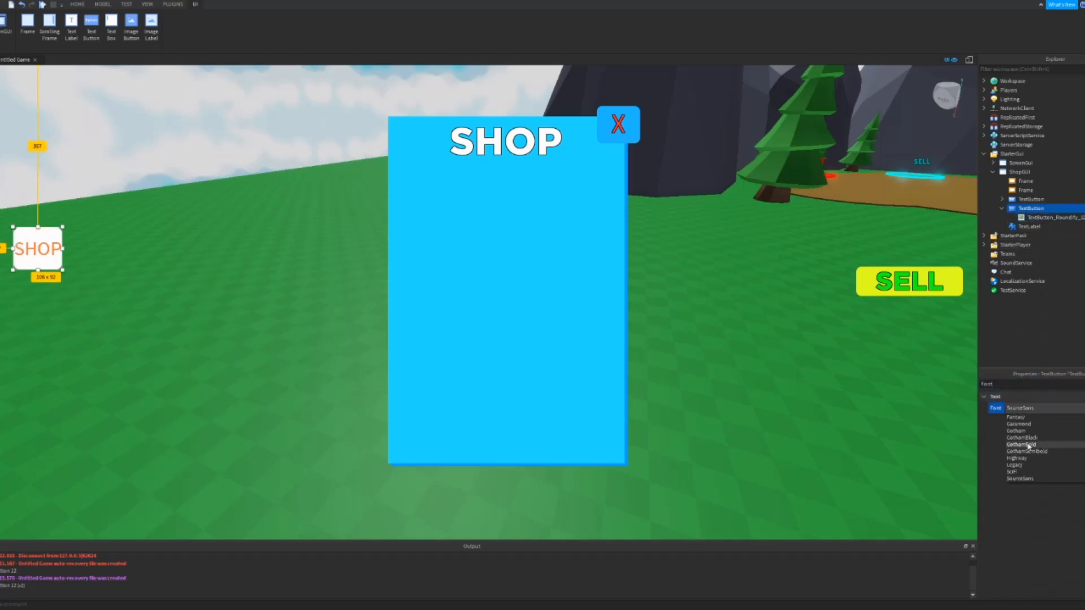
click(1020, 438)
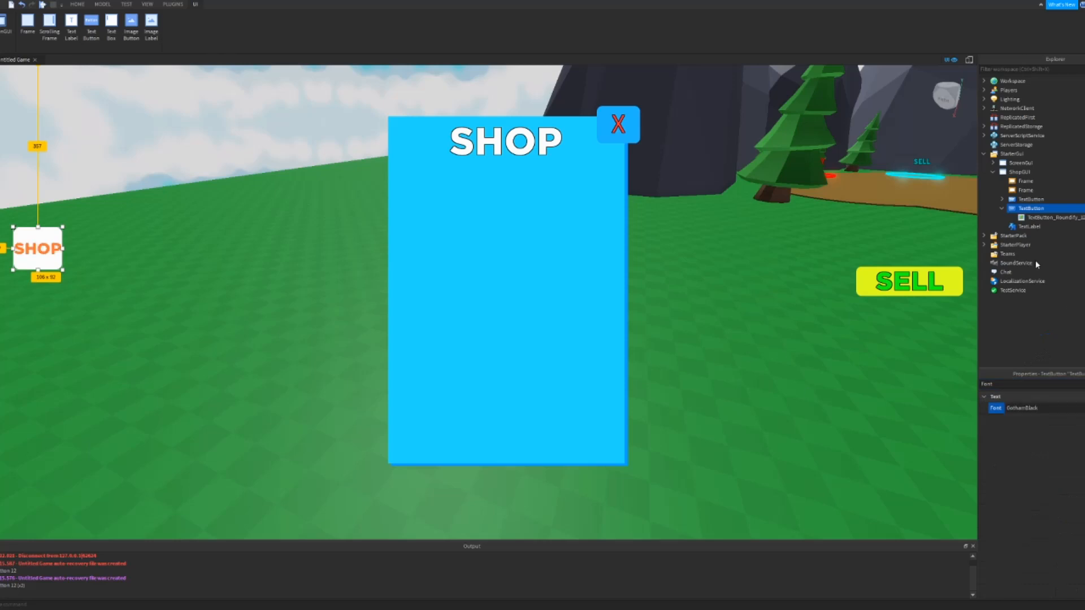
text(texts)
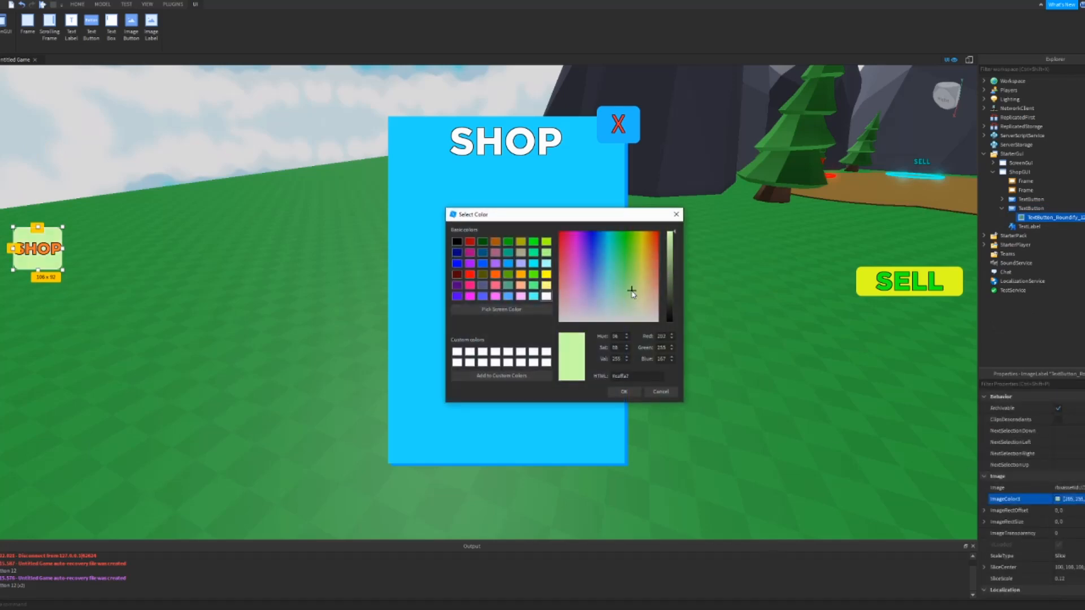
click(603, 254)
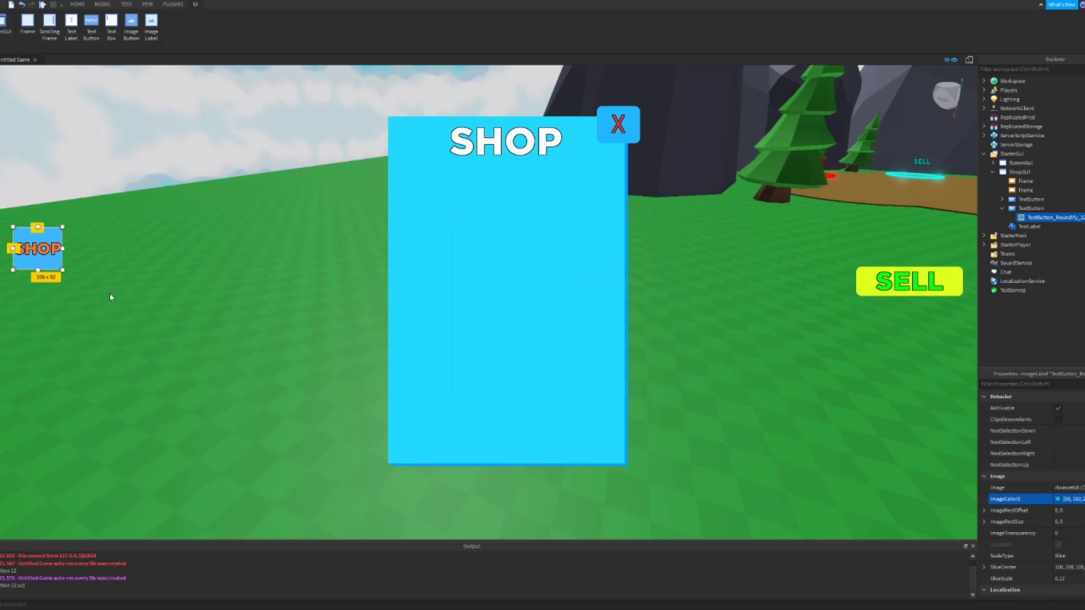
right_click(36, 249)
text(script.Parent)
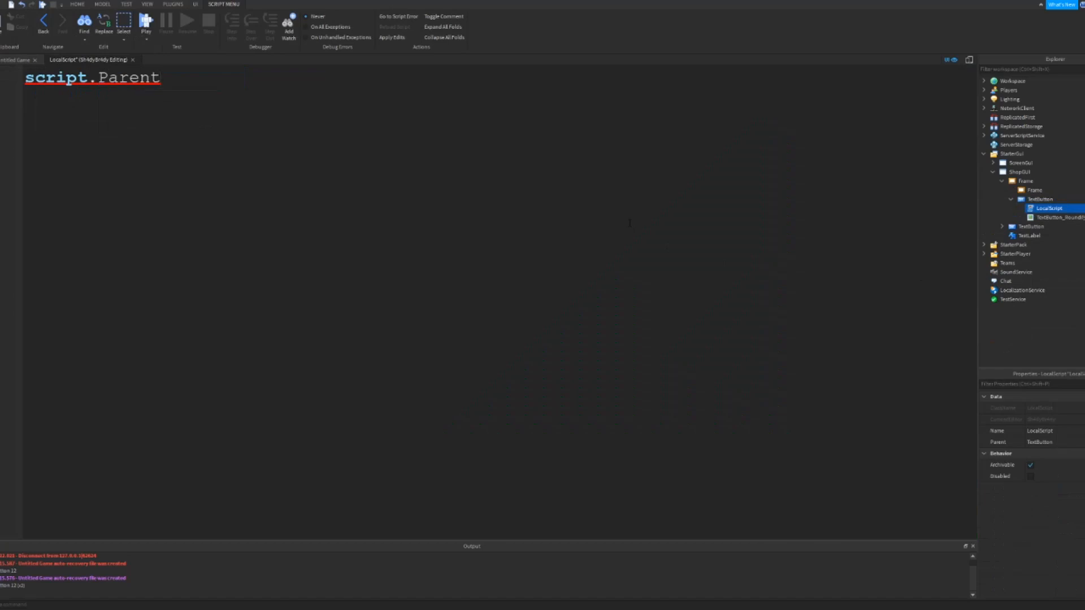
Step: Write a close script where MouseButton1Click sets script.Parent.Parent.Visible to false
text(.MouseButton1Click:Connect(function()
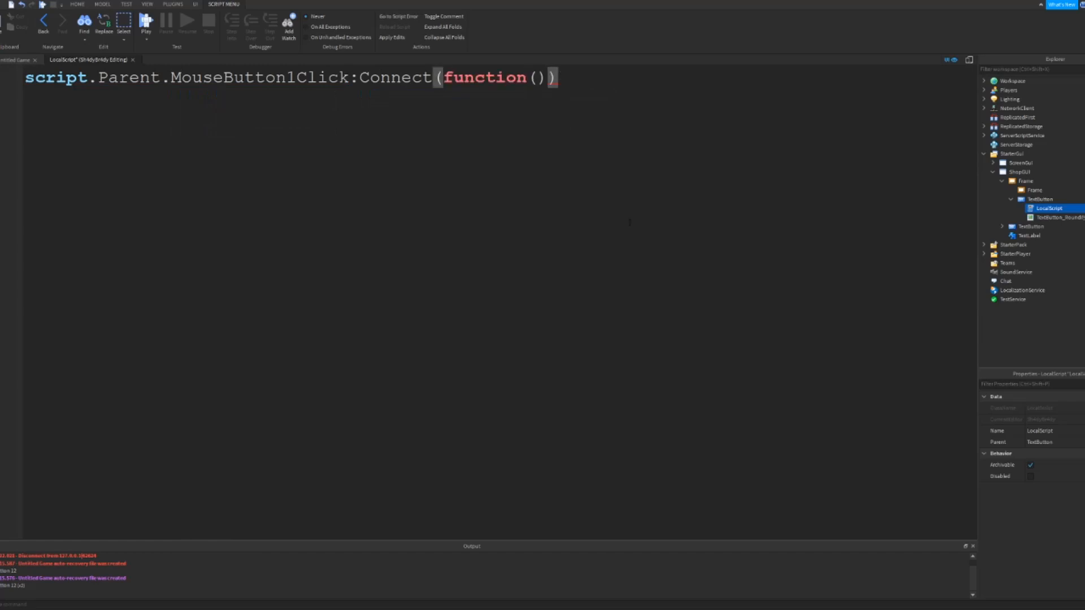
text(script)
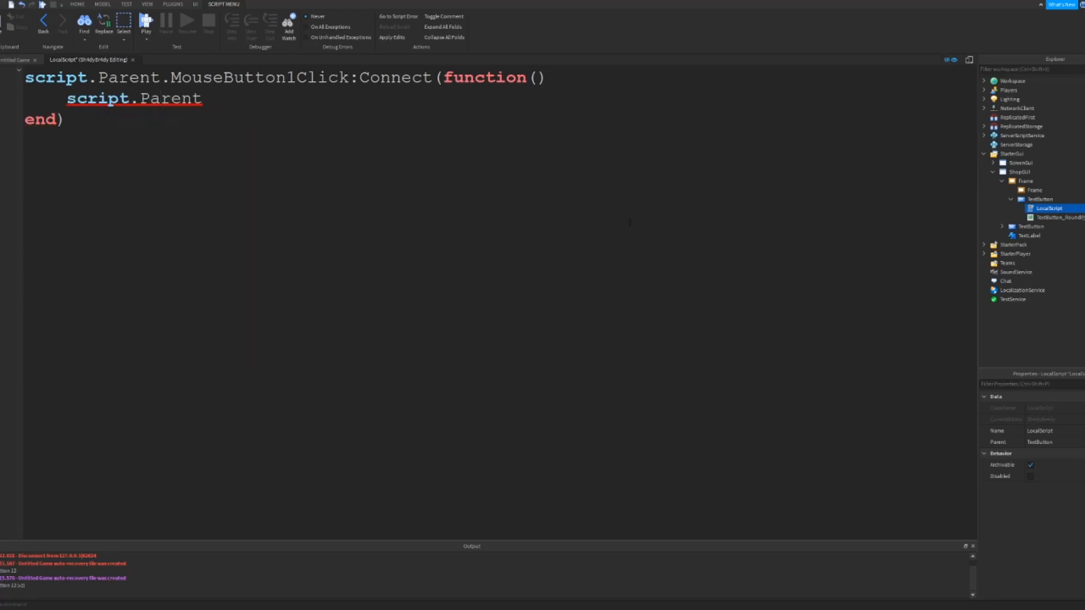
text(.Parent.Visible =)
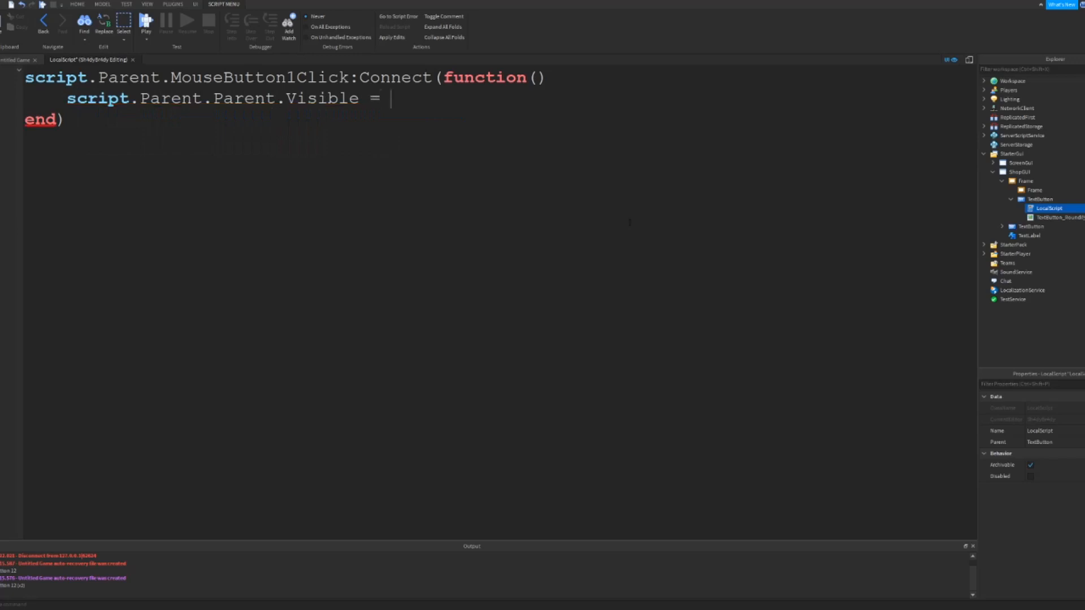
text(false)
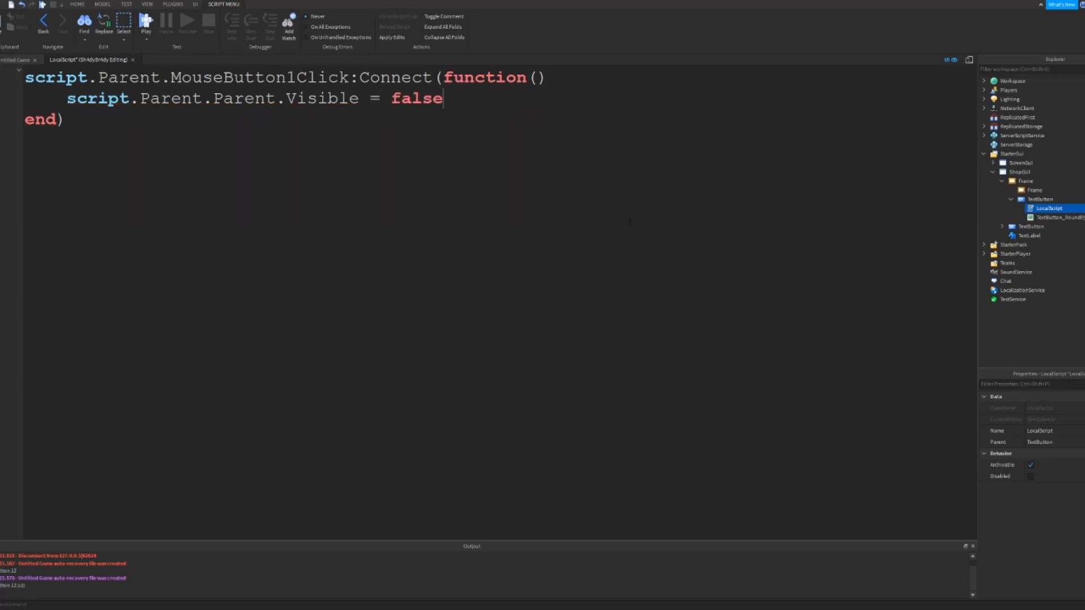
key(ctrl+a)
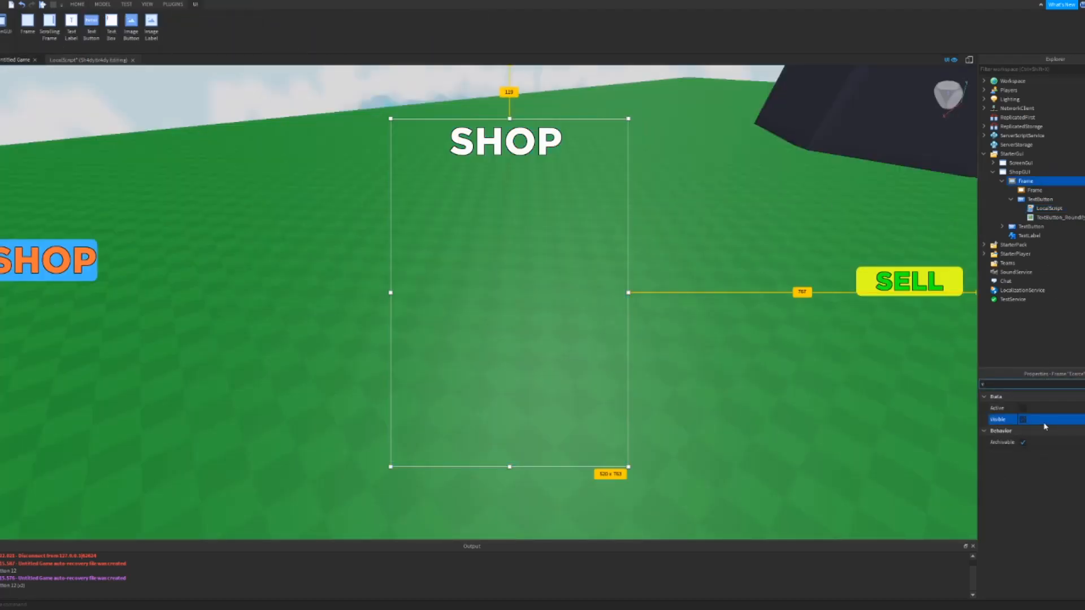
Step: Make the shop frame visible again, raise the SHOP title and nudge the frame right
click(1026, 419)
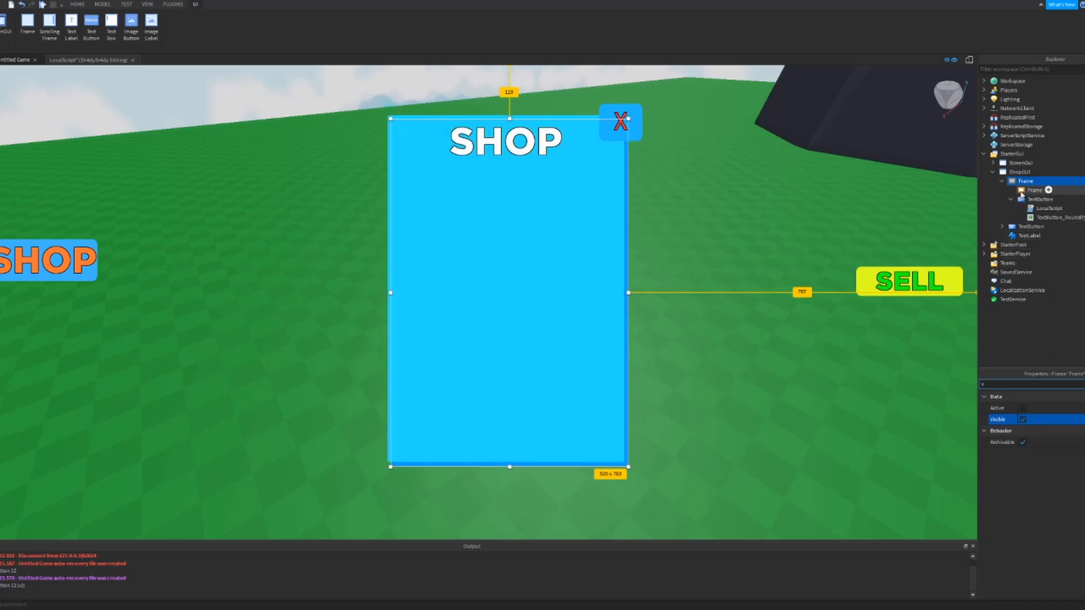
click(1035, 199)
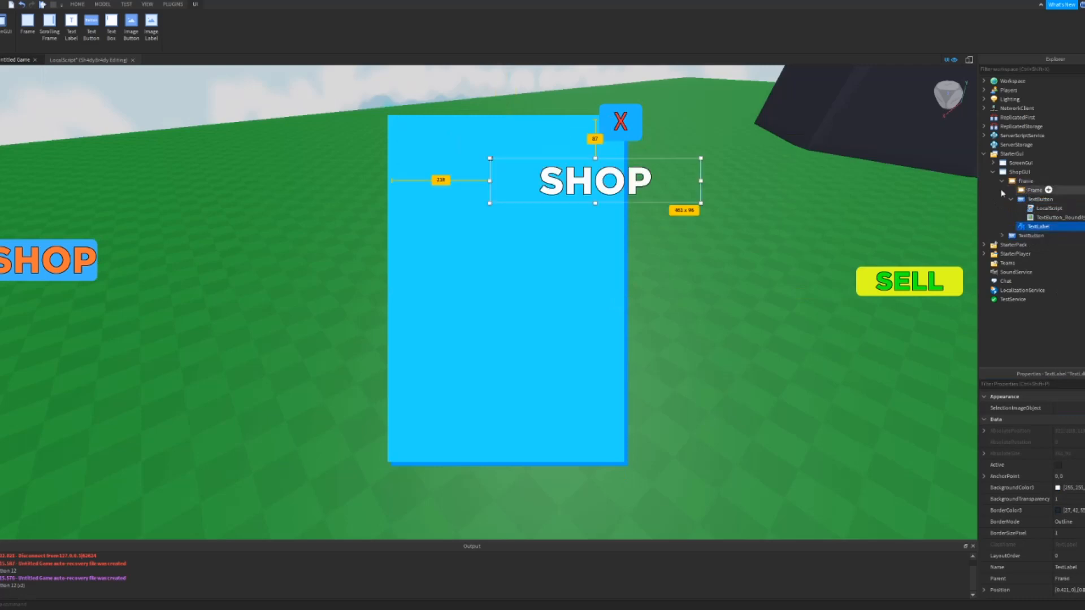
drag(594, 180, 506, 117)
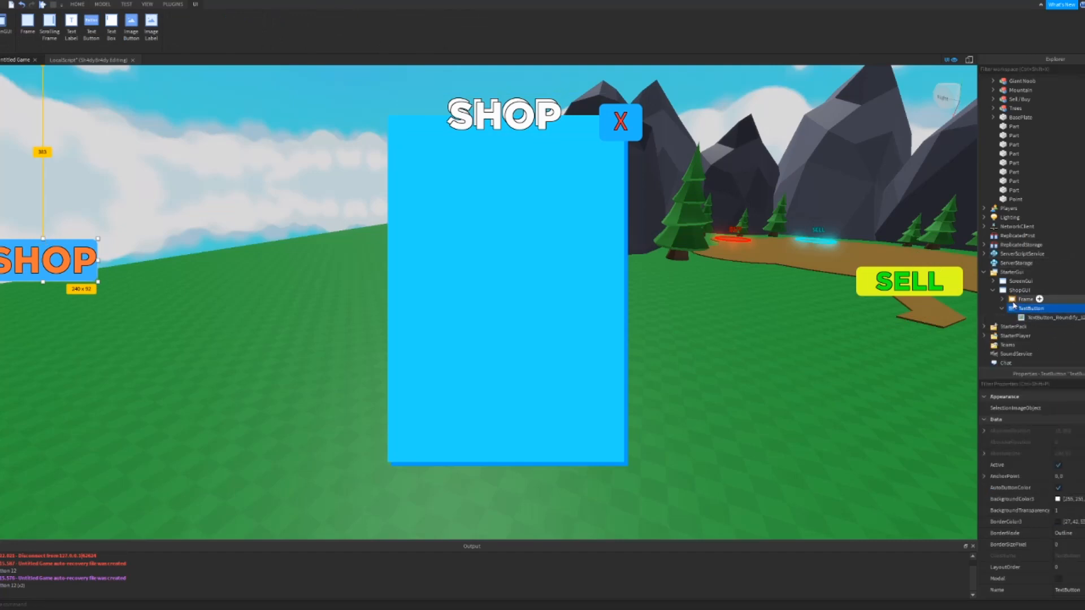
click(1024, 299)
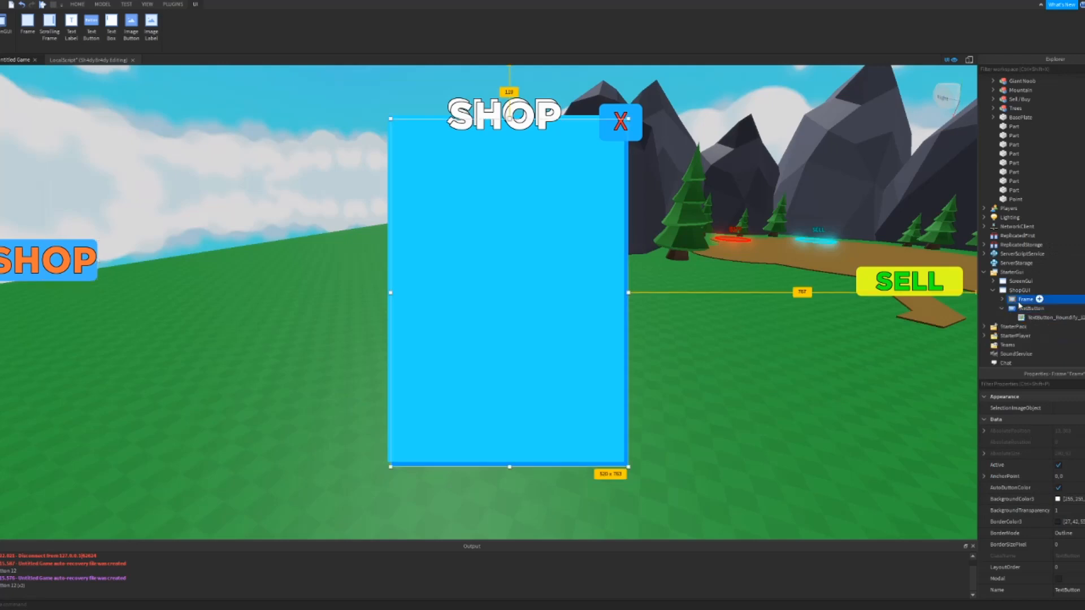
drag(506, 299, 533, 302)
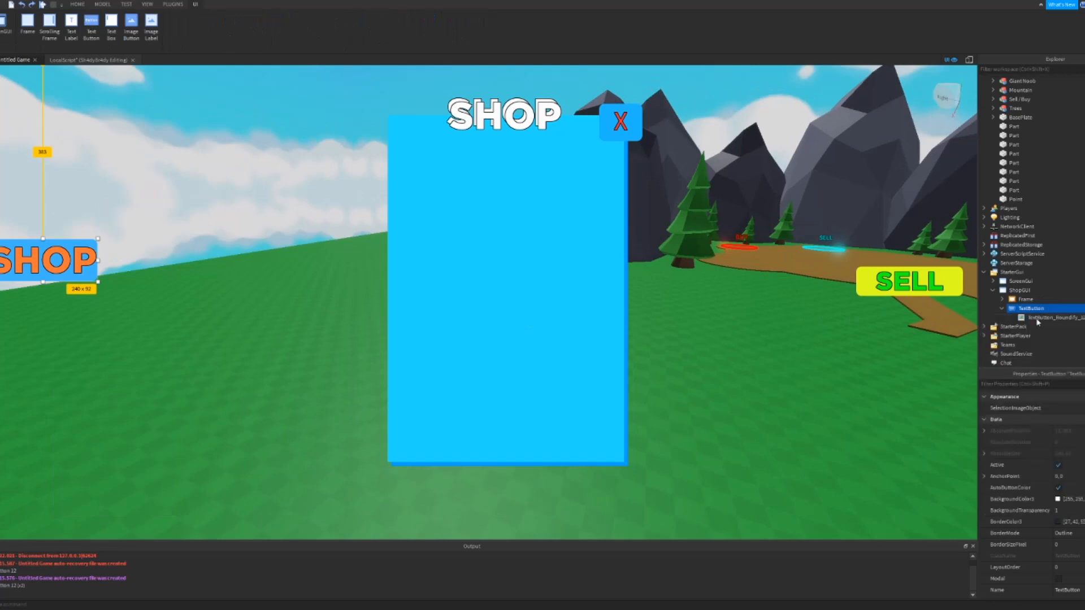
Step: Rename the blue frame to Shop and define frame = script.Parent.Parent in the LocalScript
double_click(1040, 317)
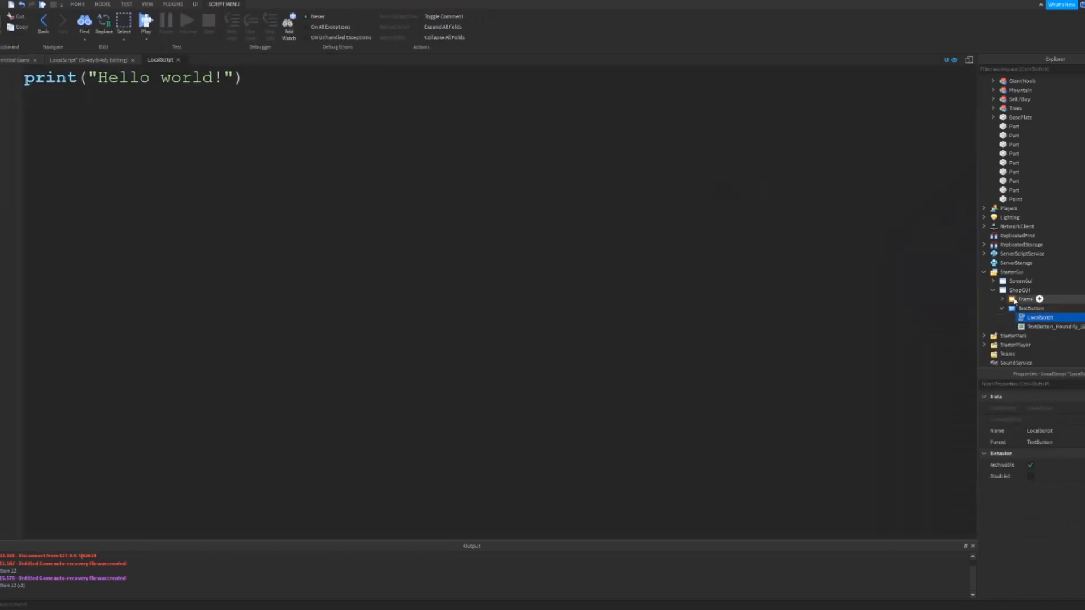
right_click(1024, 299)
text(local)
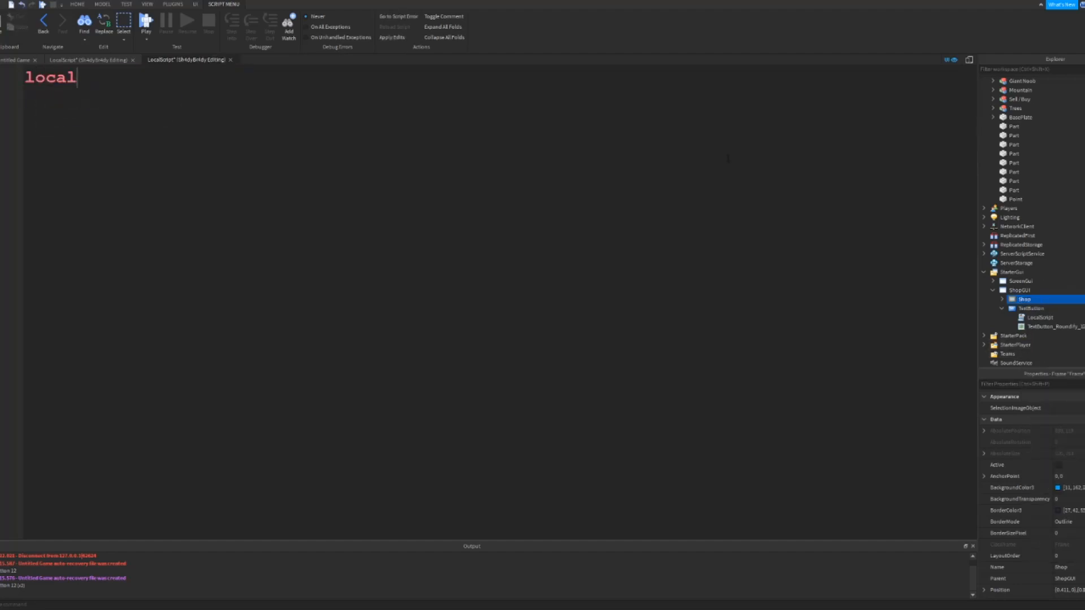
text(frame = script)
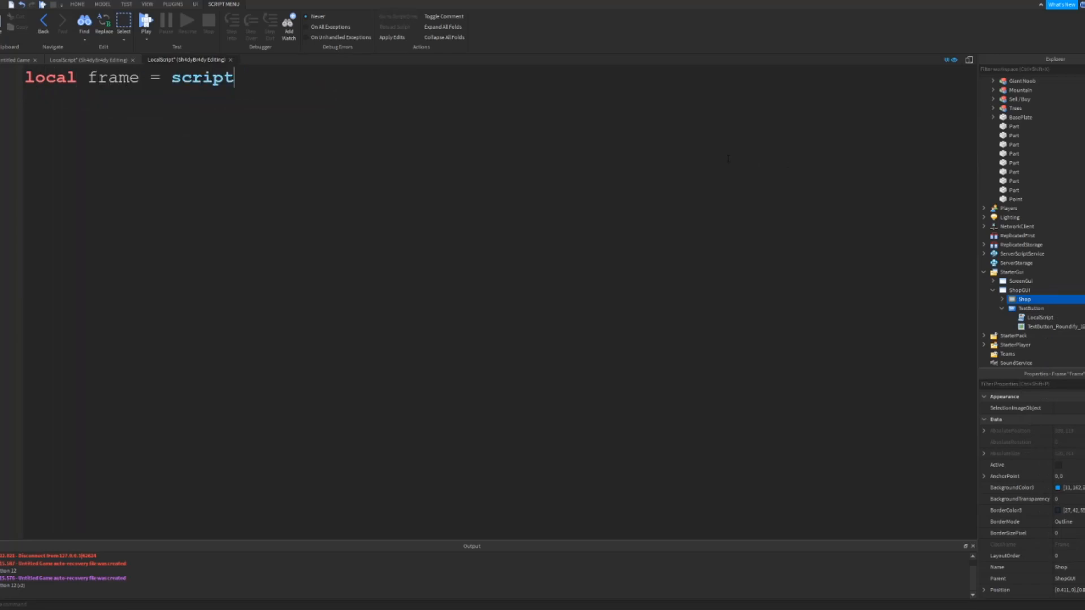
text(.Parent.)
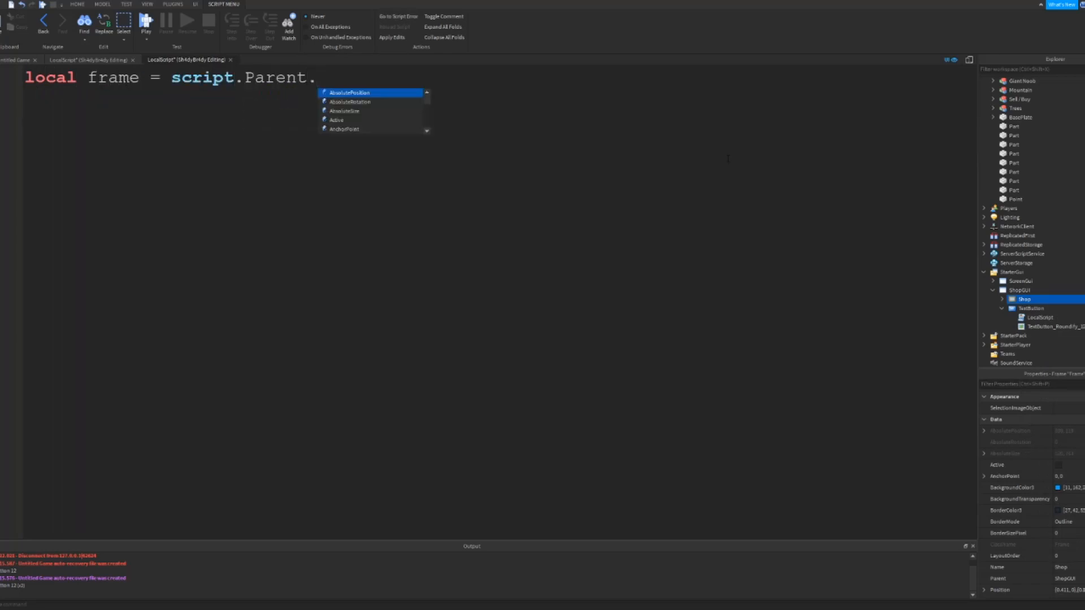
text(Parent.Shop)
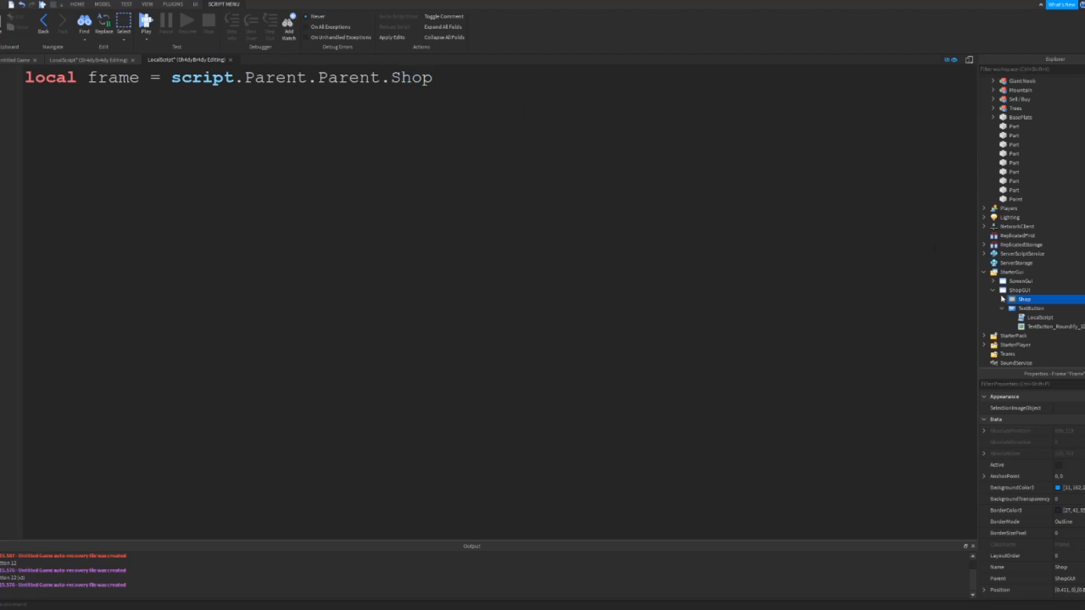
double_click(417, 78)
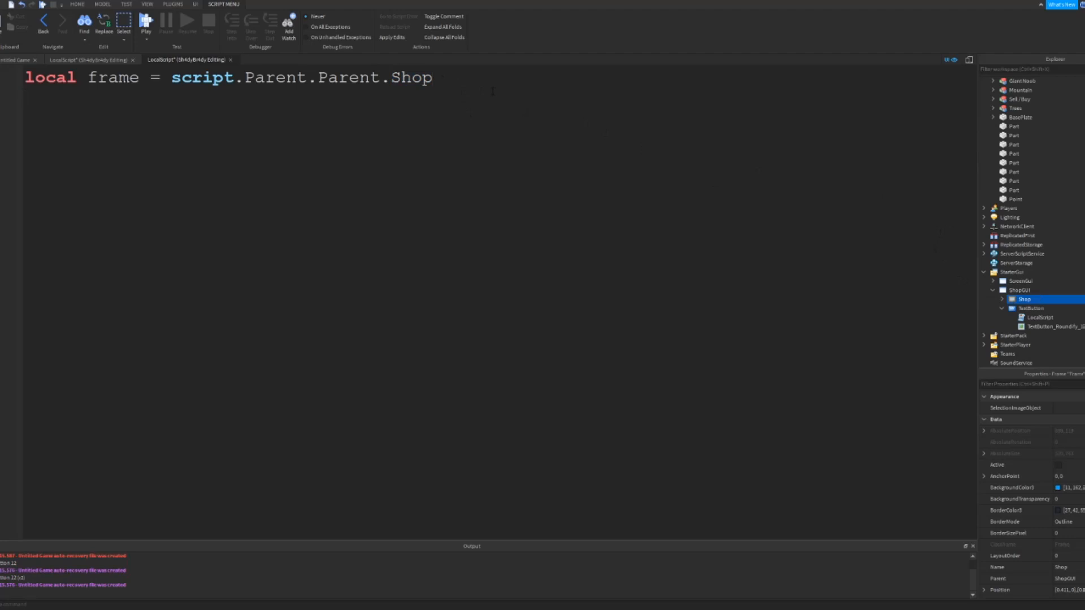
Step: Add local open = false and begin script.Parent.MouseButton1Click:Connect(function()
text(local open)
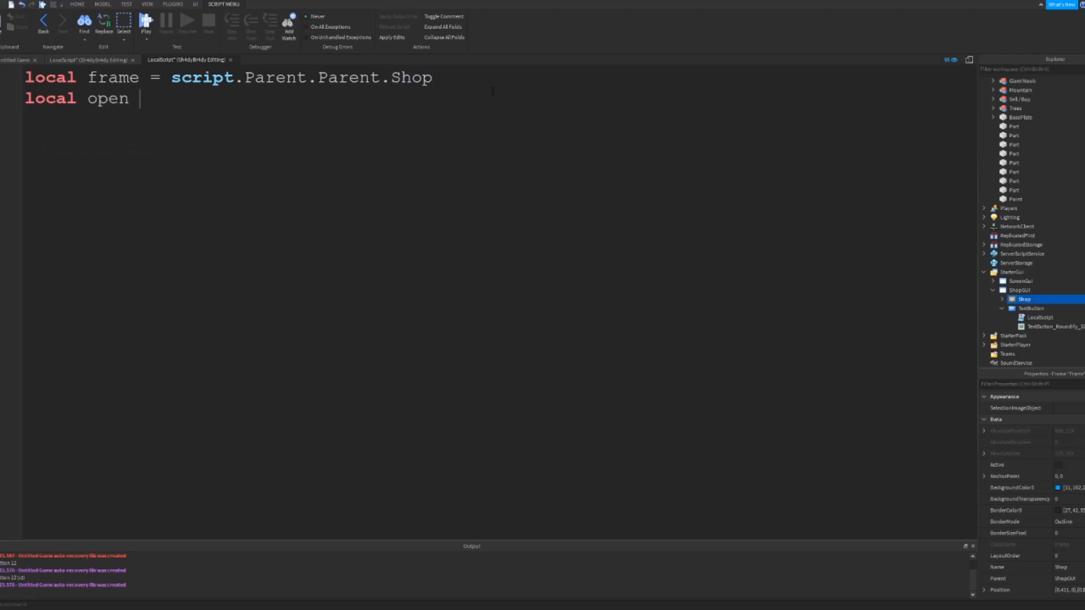
text(= false)
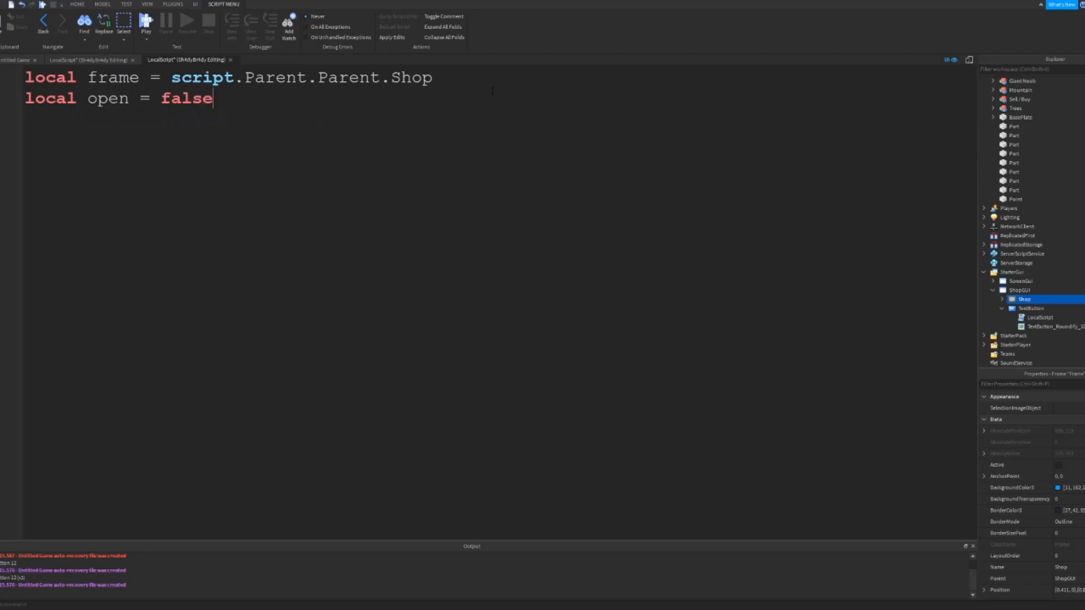
text(s)
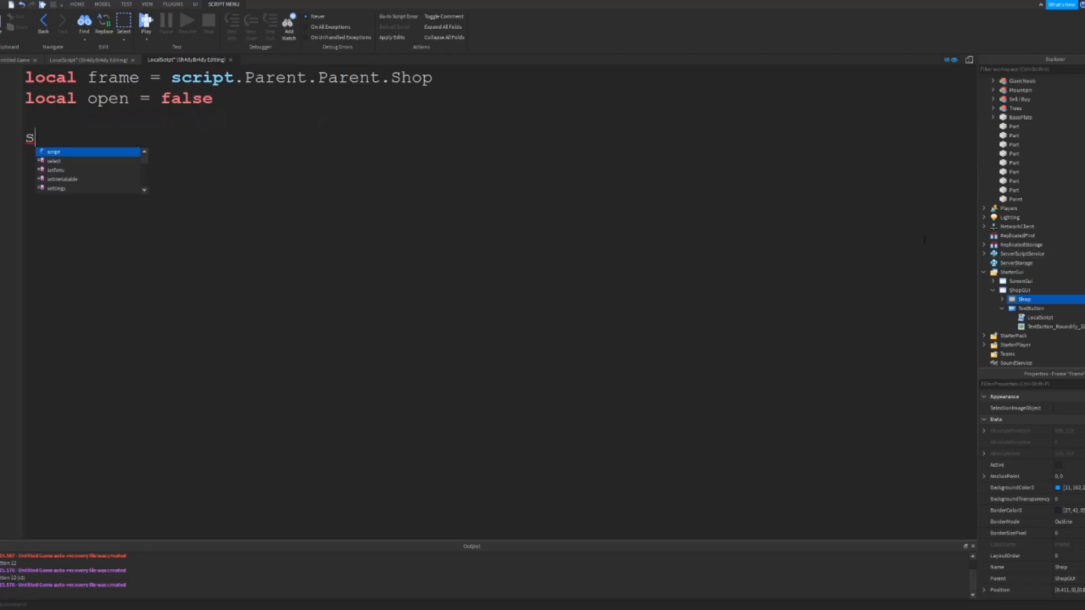
text(script.Parent)
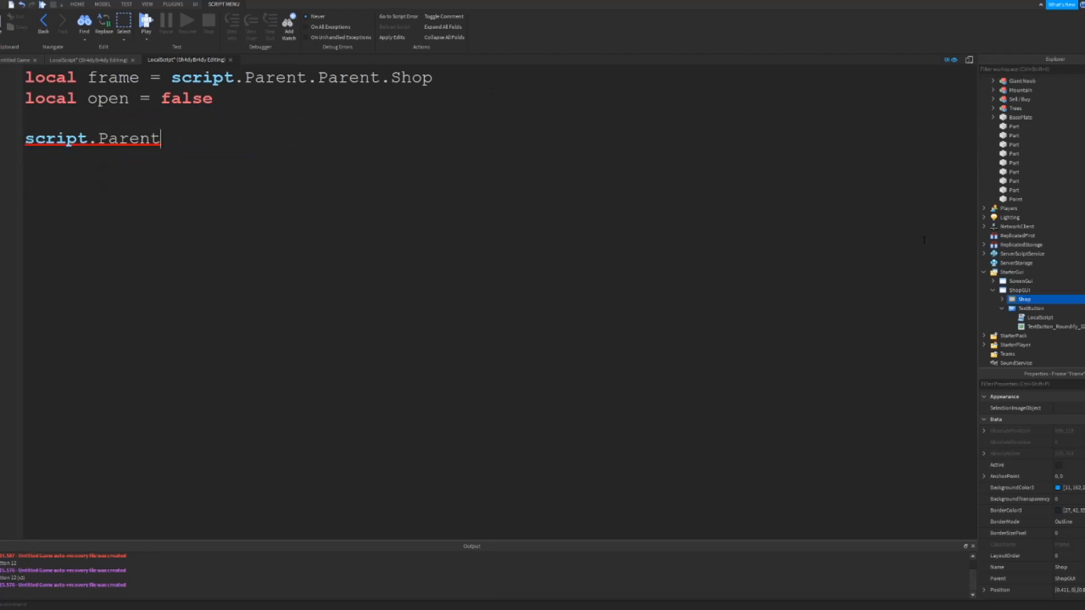
text(.MouseButton1Click)
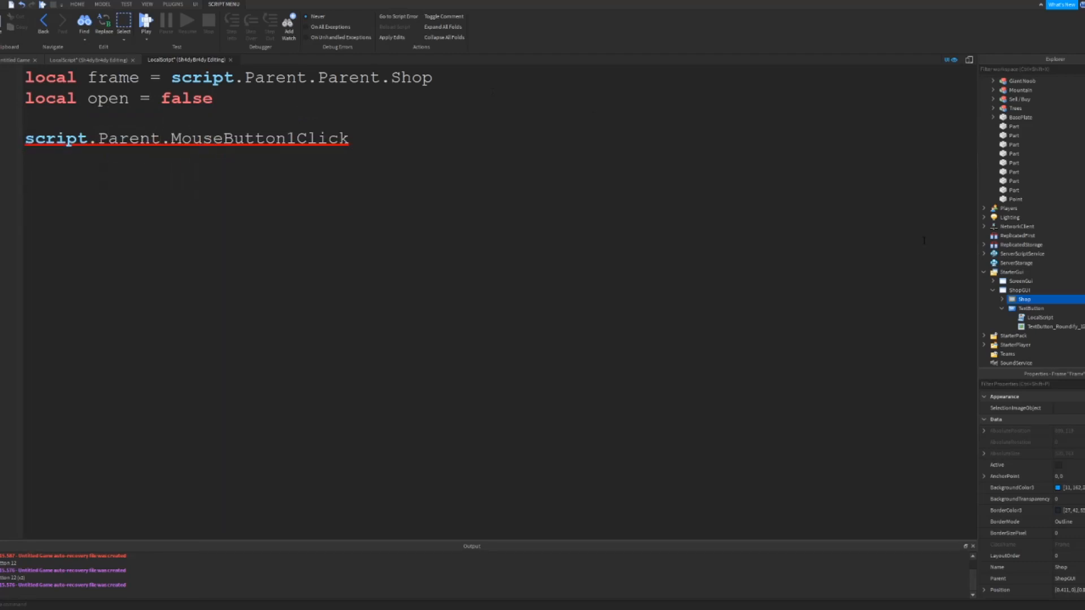
text(:Connect())
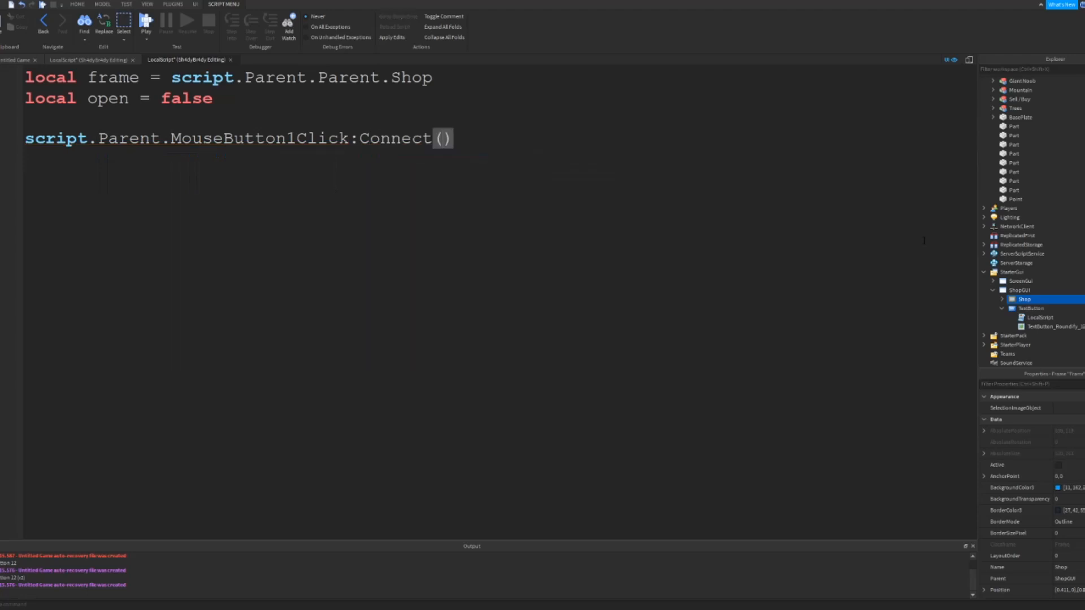
text((function))
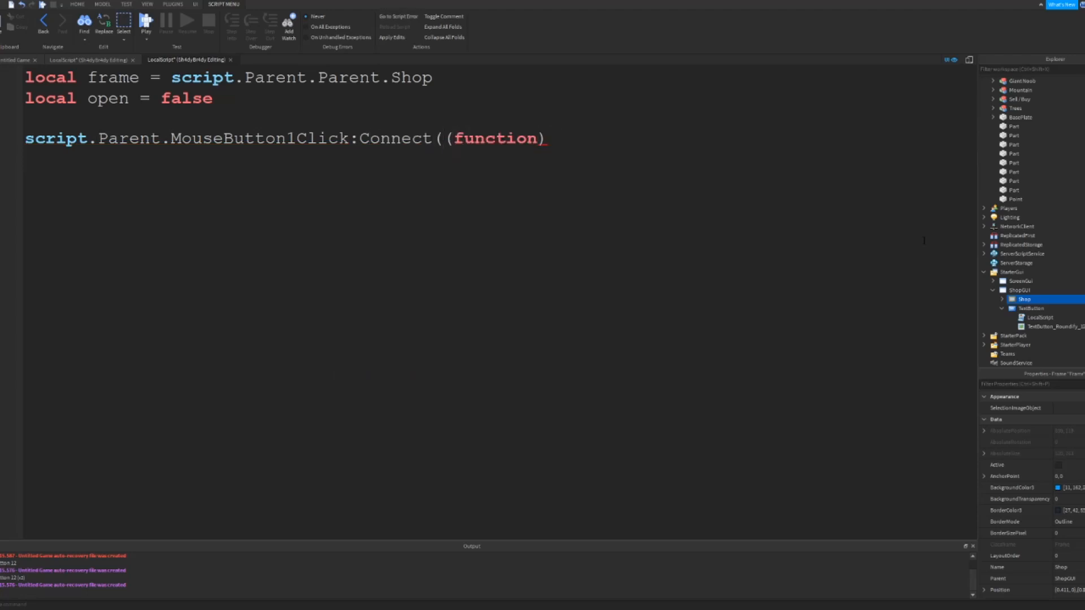
text(())
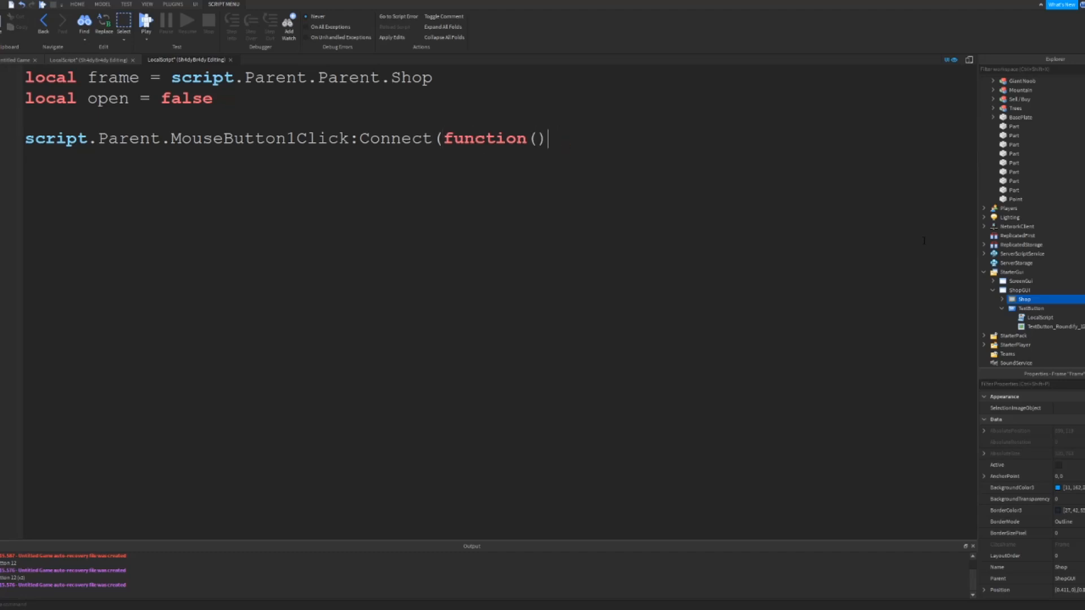
Step: Write the if frame.Visible == false then show frame, else hide frame block
text(if)
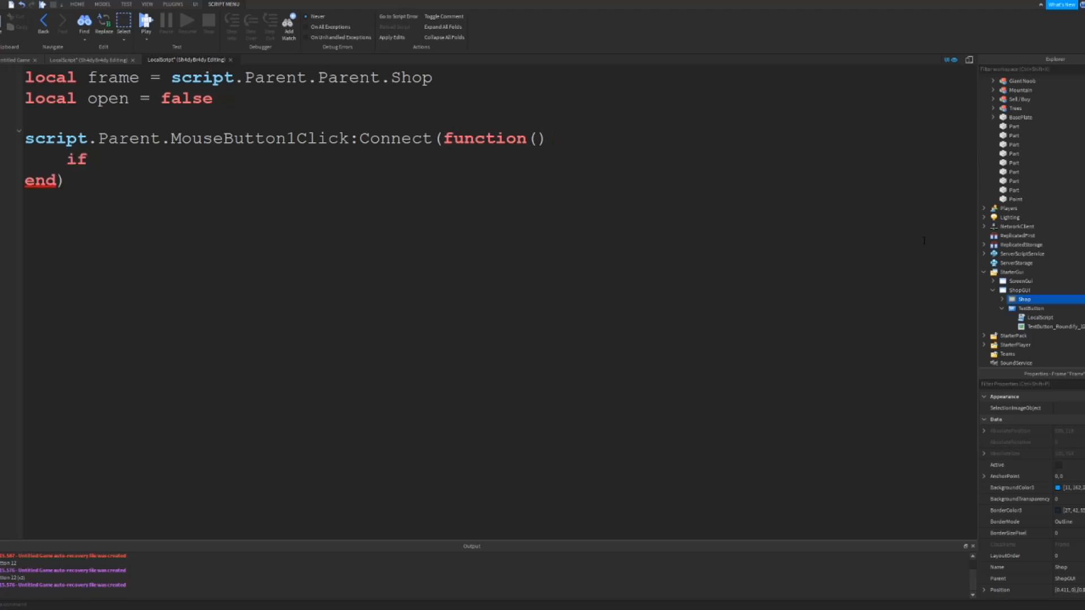
text(frame.)
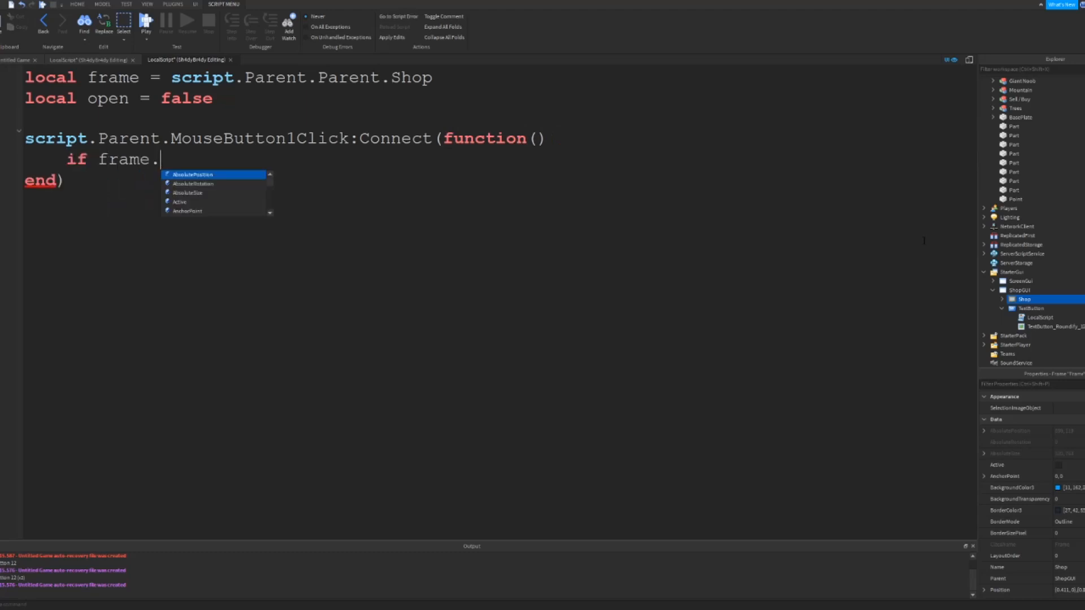
text(Visible ==)
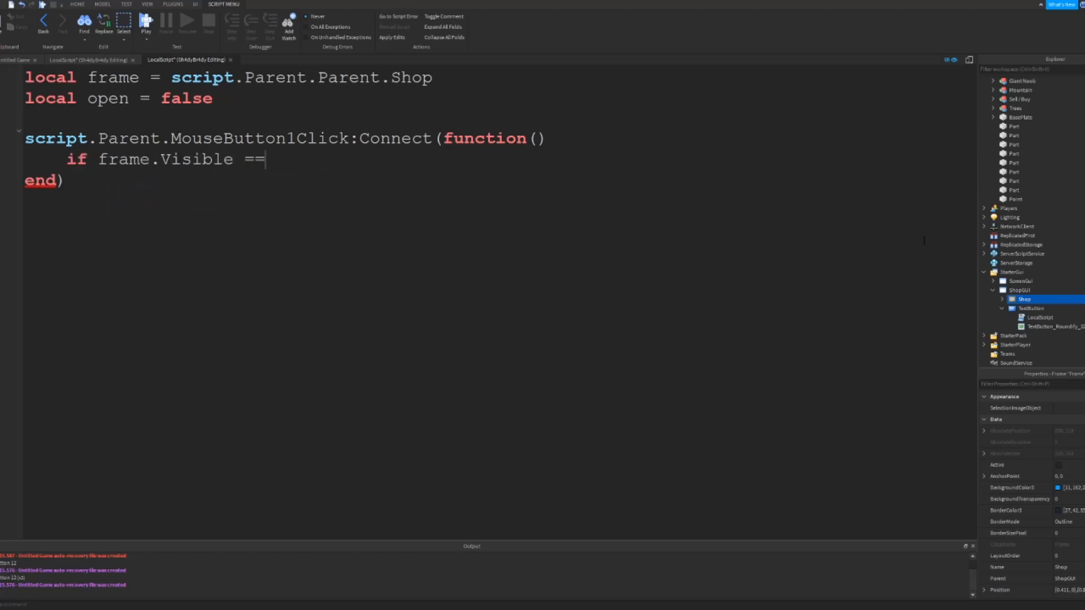
text(false then)
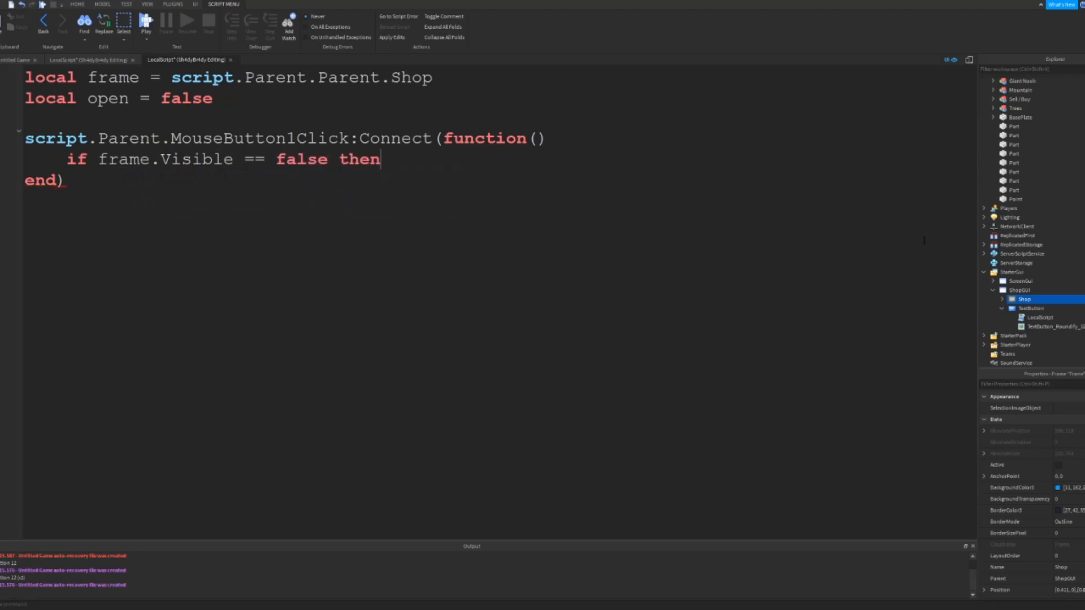
text(frame.Visible =)
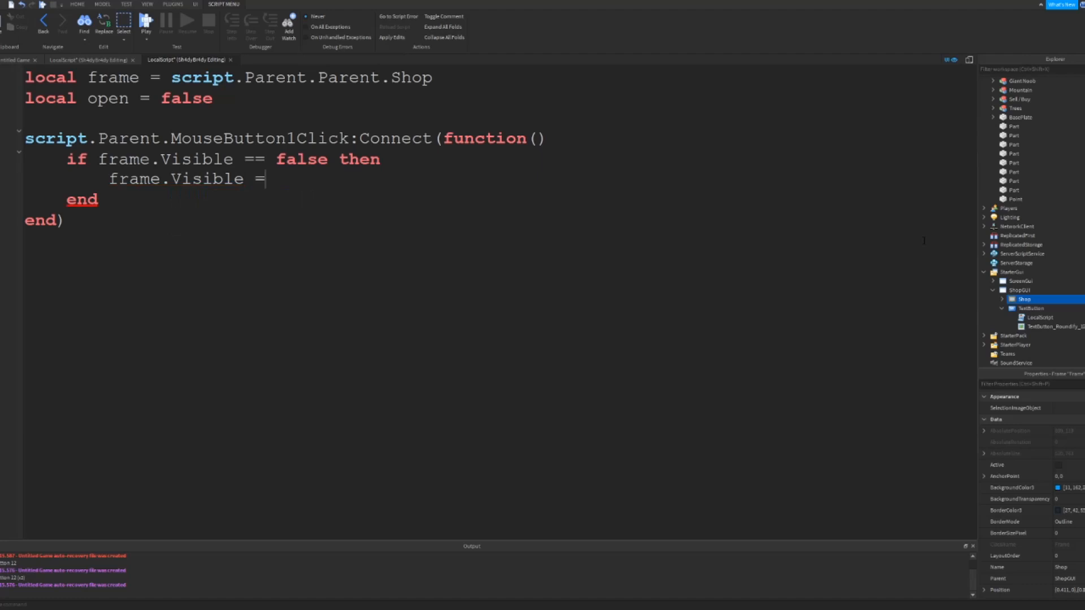
text(true)
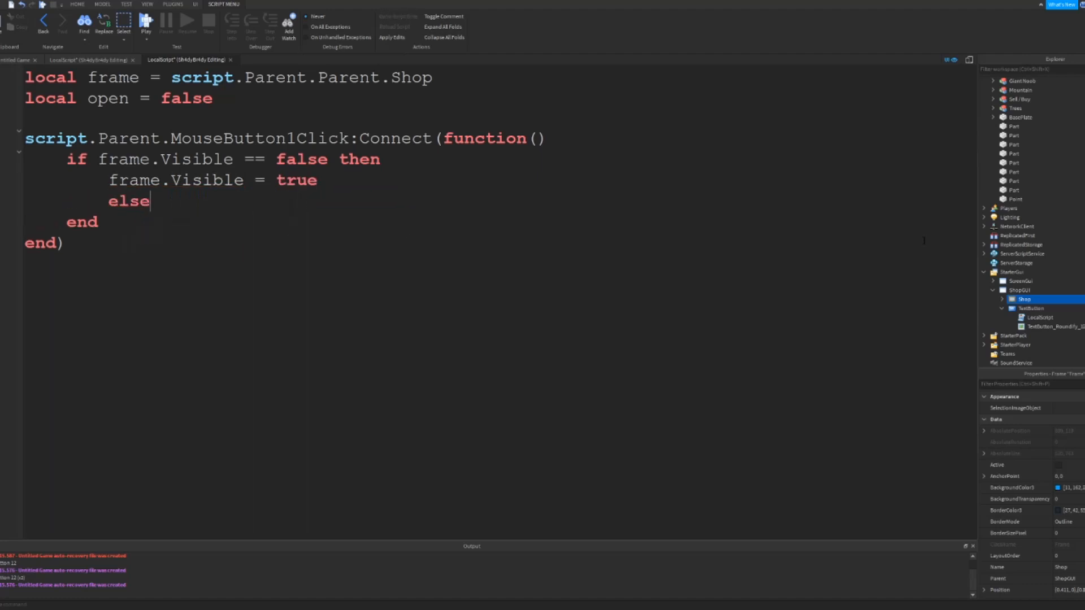
text(frame)
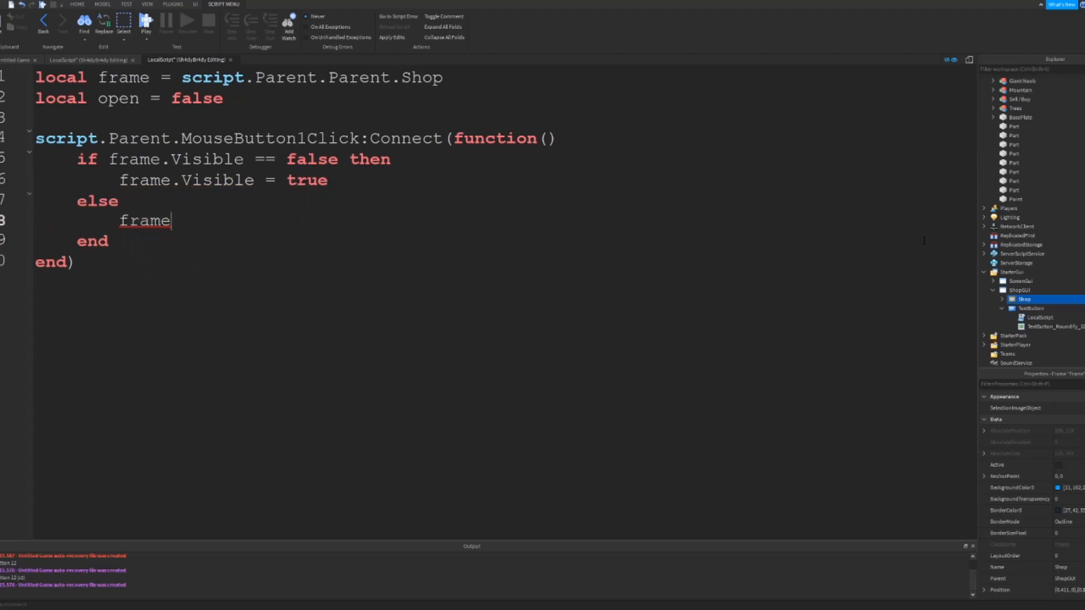
text(.Visible =)
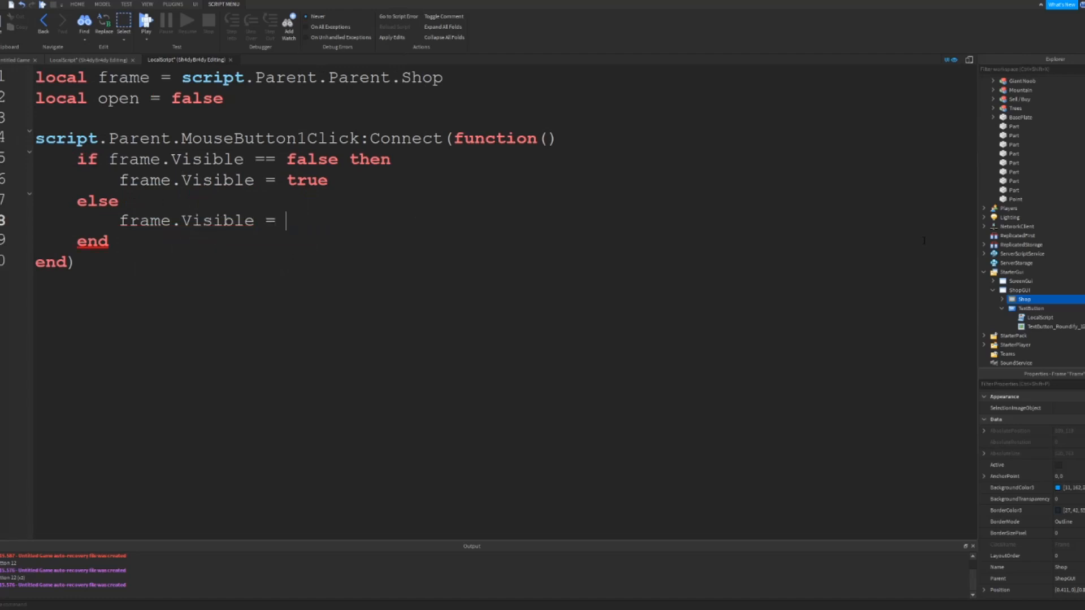
text(false)
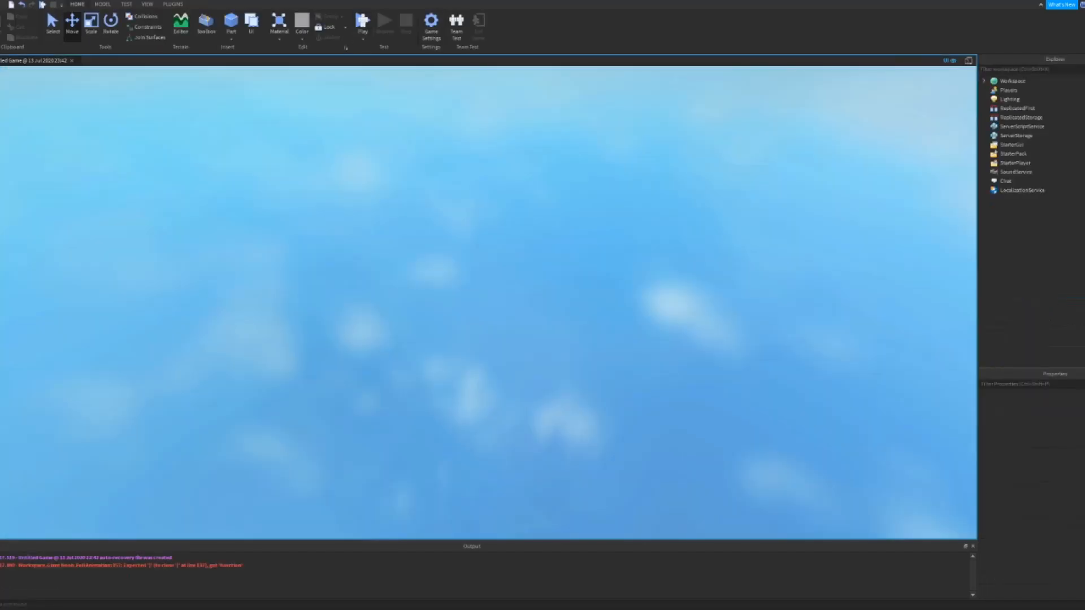
Step: Start a playtest and click SHOP to close the blue shop panel
click(366, 23)
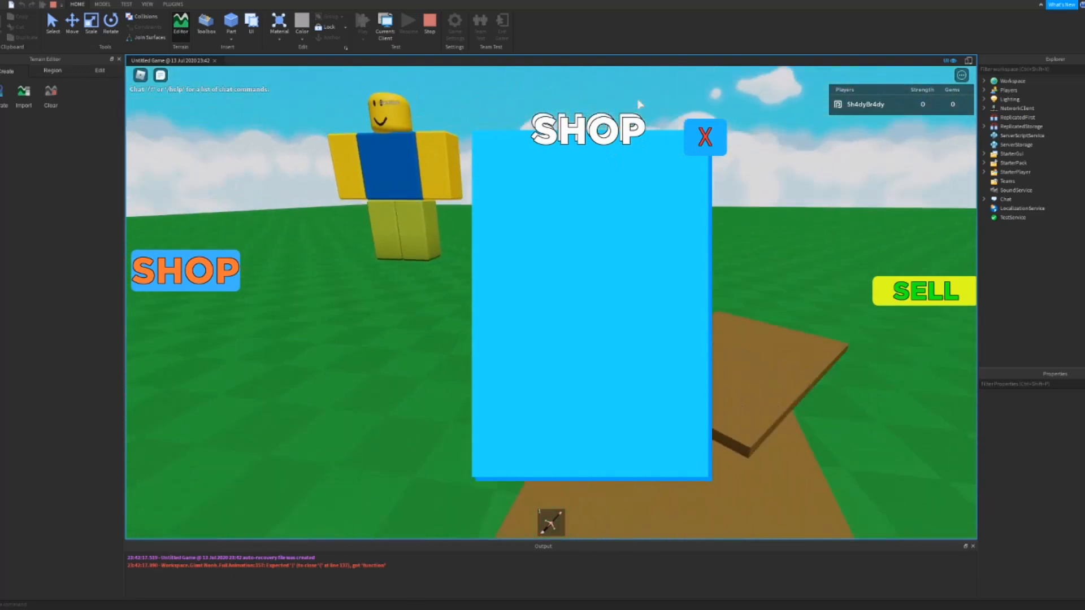
click(705, 137)
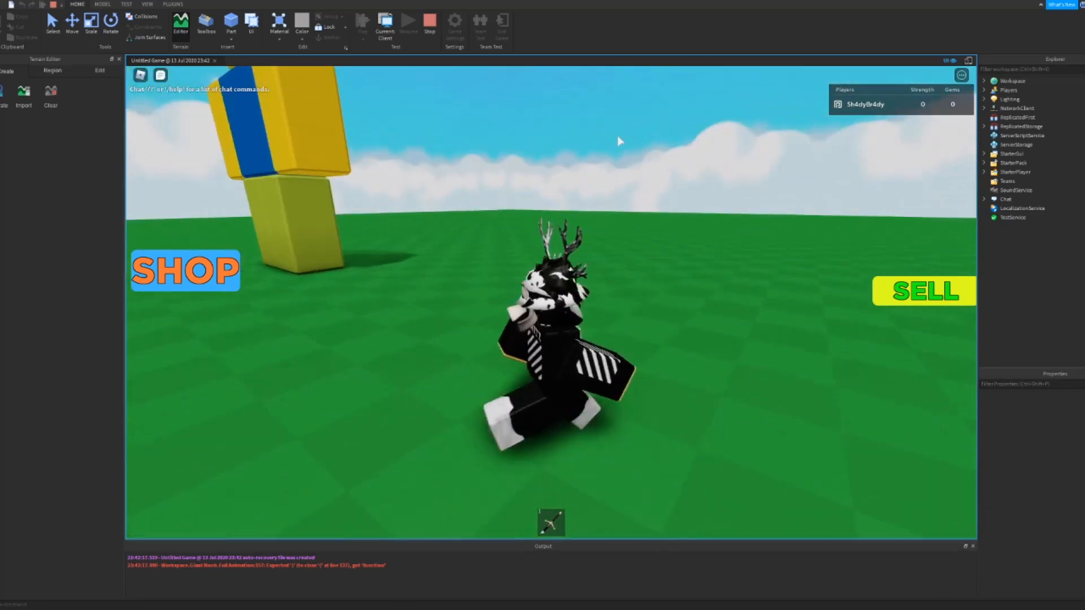